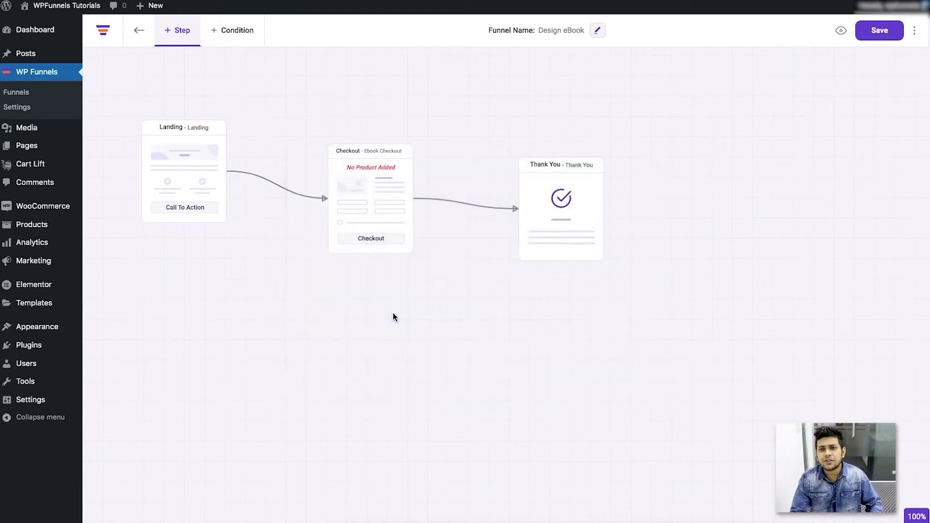
pyautogui.moveTo(812, 129)
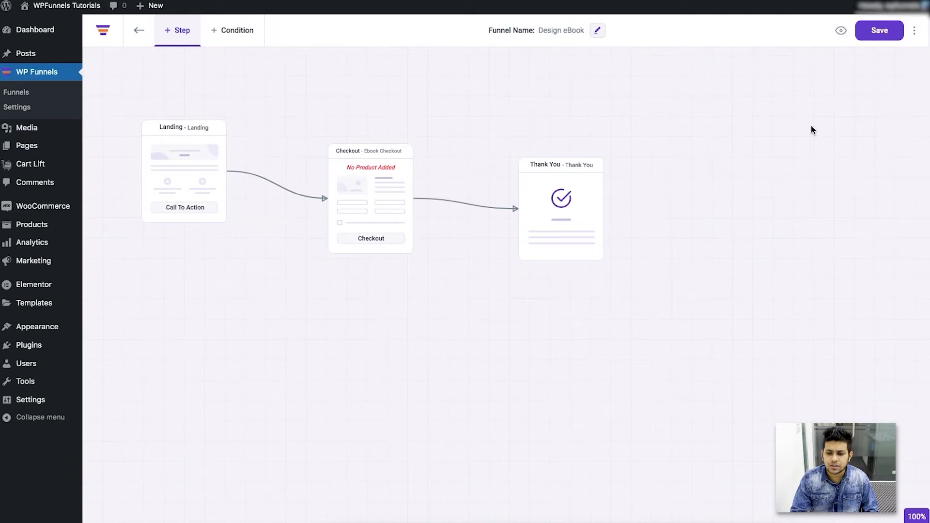
pyautogui.moveTo(484, 304)
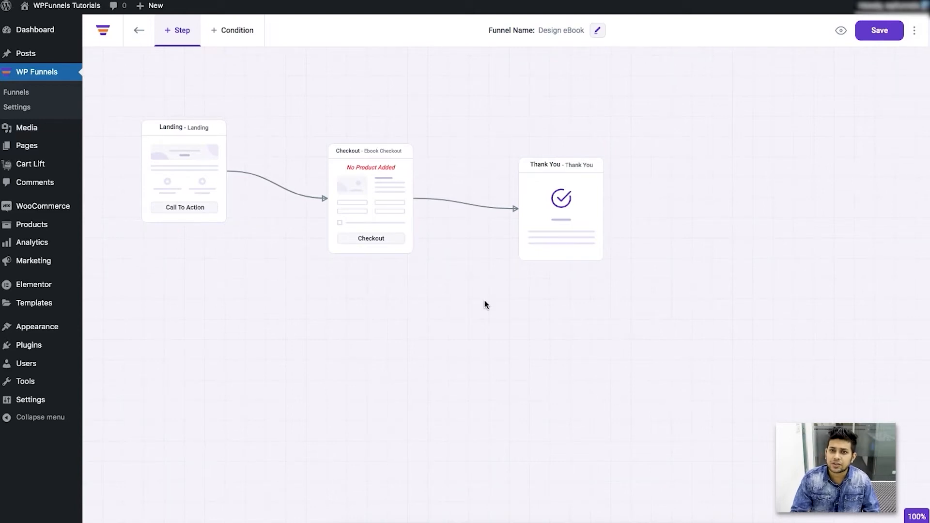
pyautogui.moveTo(484, 298)
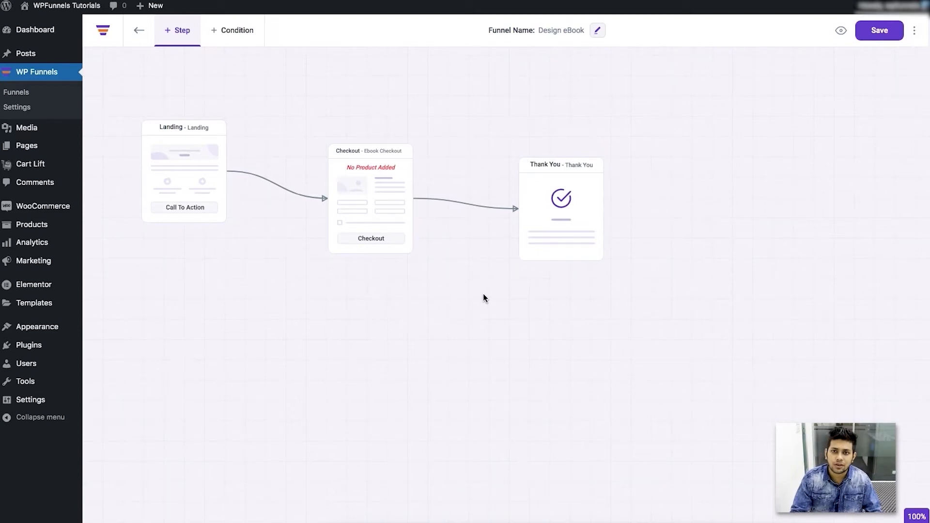
pyautogui.moveTo(380, 276)
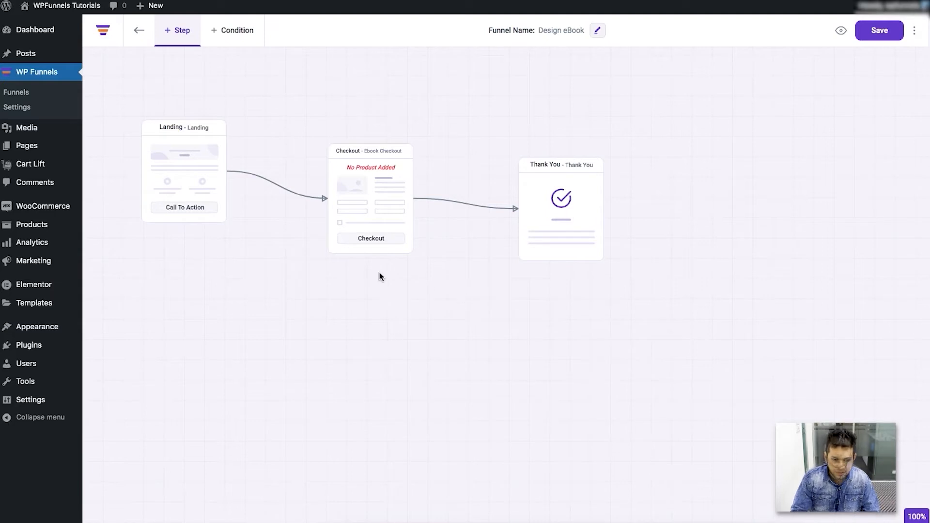
pyautogui.moveTo(453, 304)
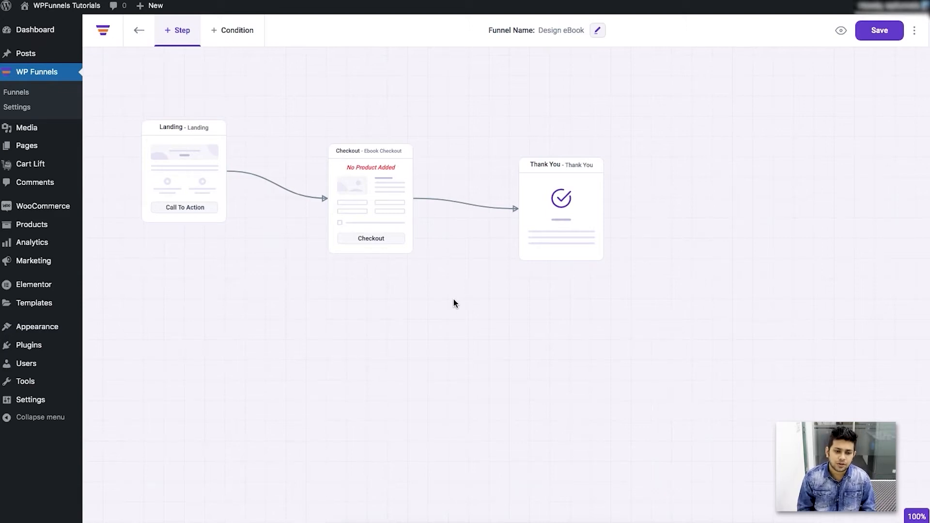
pyautogui.moveTo(487, 59)
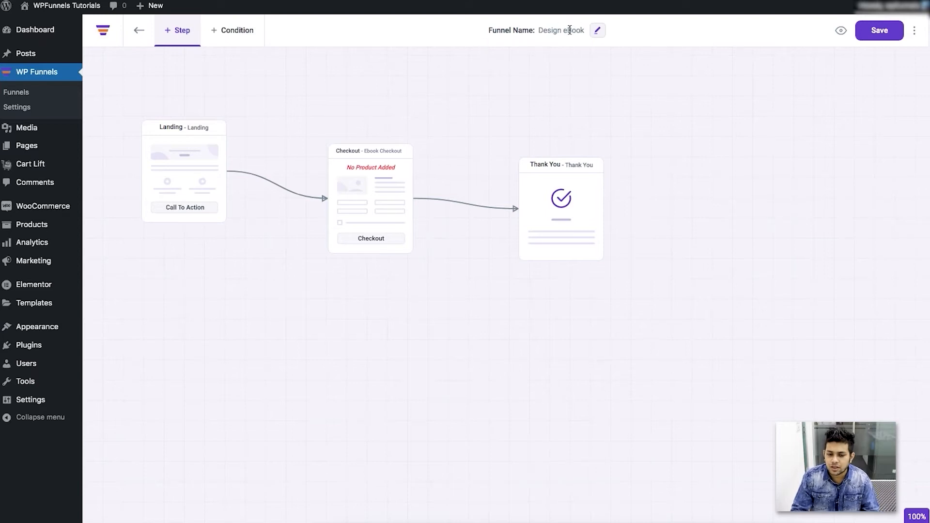
# - Keep the funnel name 'Design eBook' and browse landing, checkout and thank-you templates
pyautogui.click(597, 30)
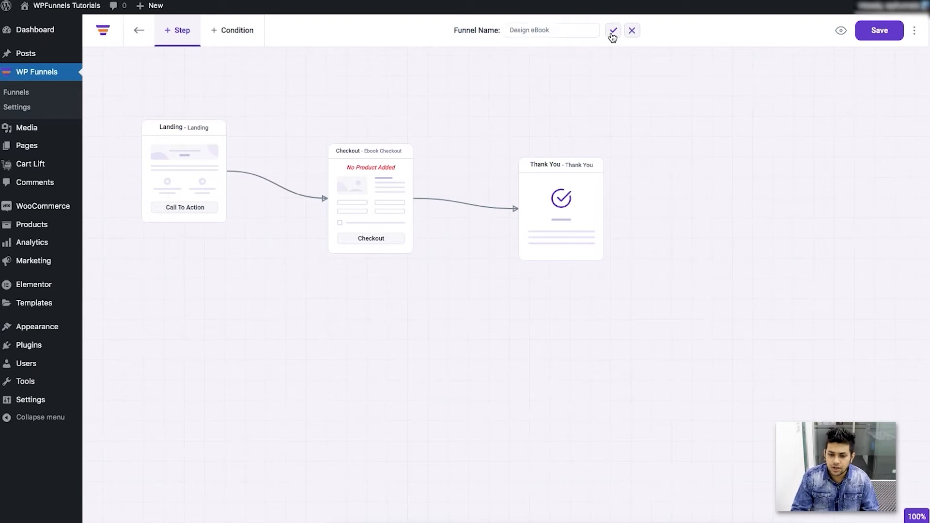
pyautogui.click(612, 30)
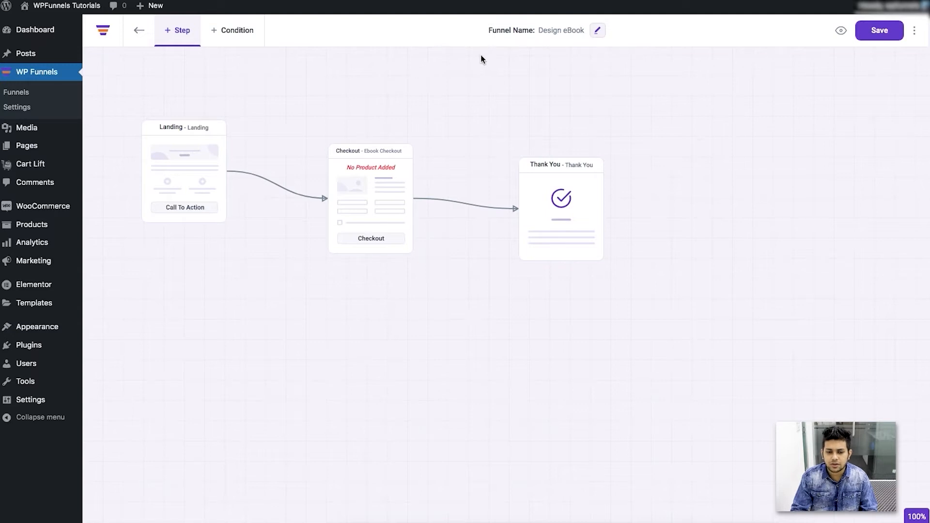
pyautogui.moveTo(139, 31)
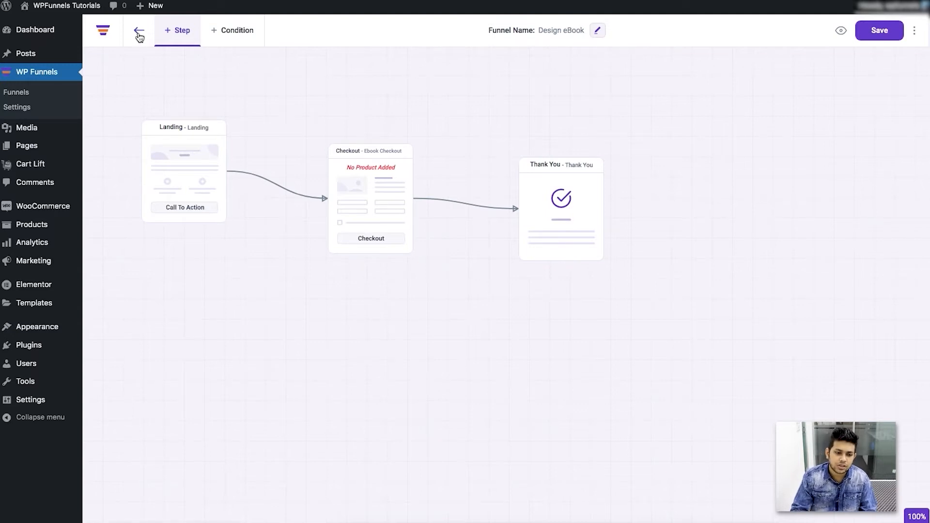
pyautogui.moveTo(141, 35)
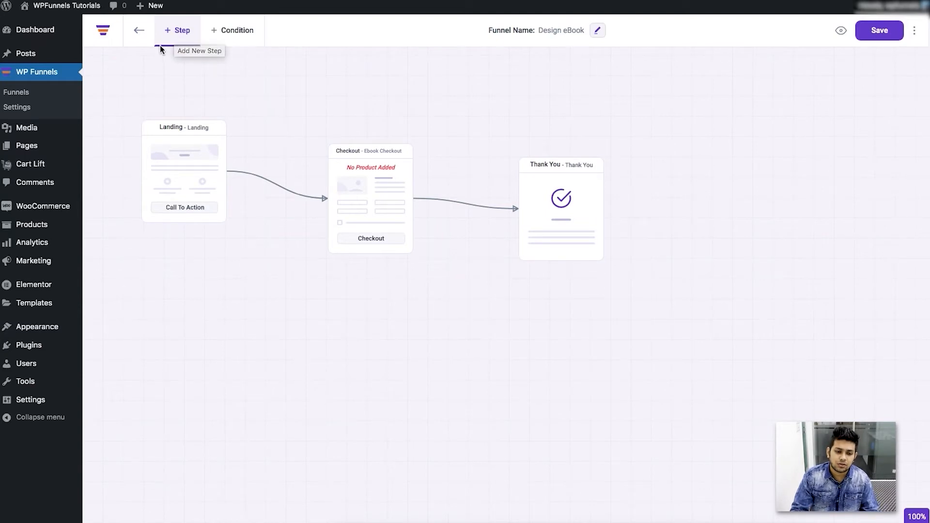
pyautogui.click(177, 30)
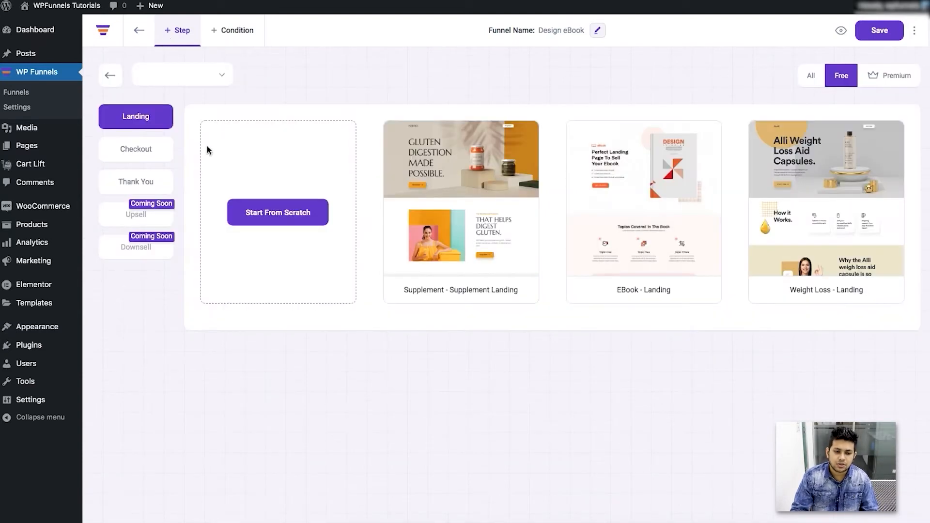
pyautogui.click(135, 149)
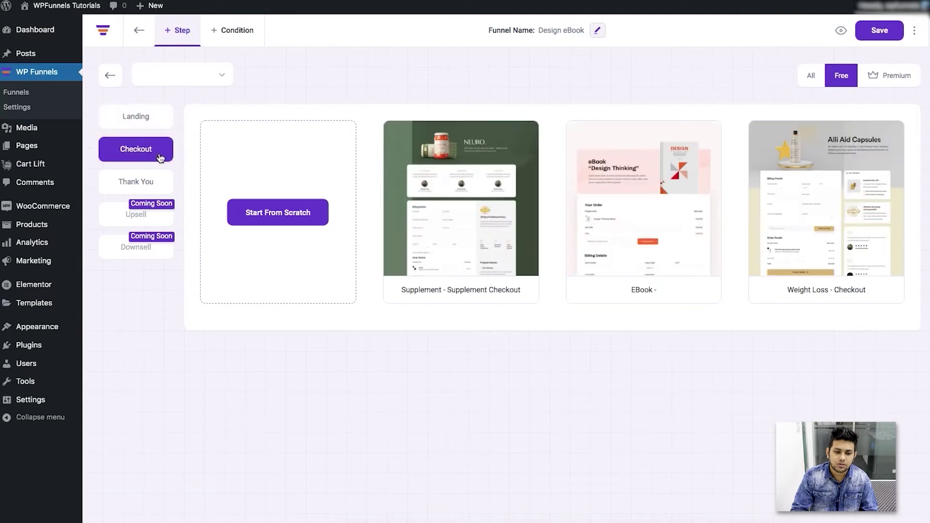
pyautogui.click(136, 182)
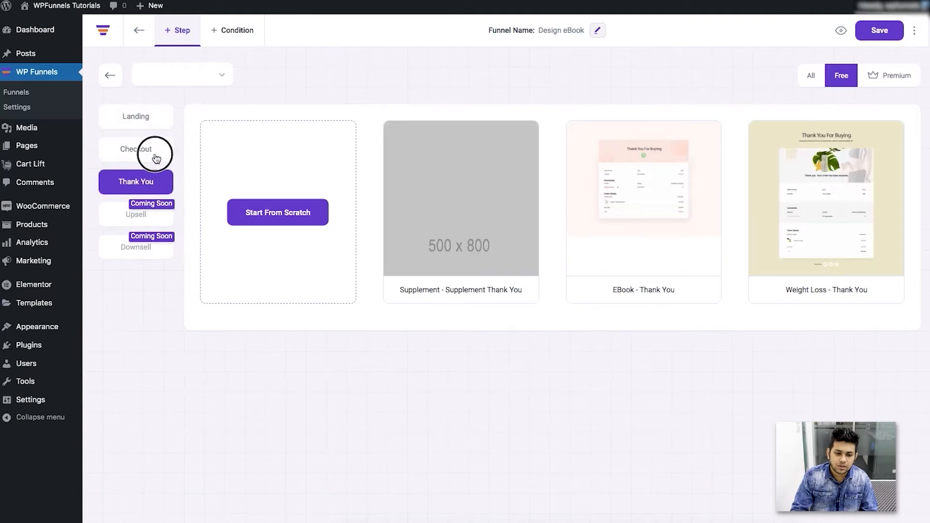
pyautogui.click(135, 116)
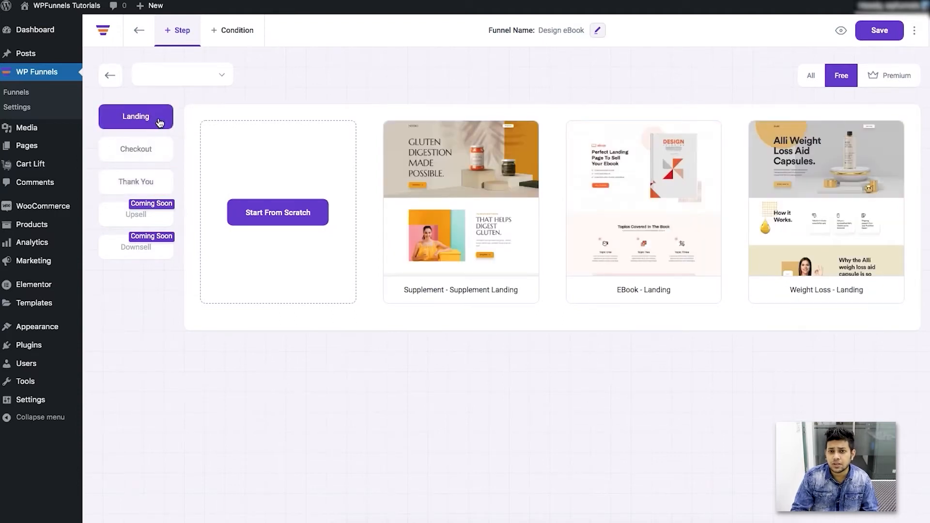
pyautogui.moveTo(277, 212)
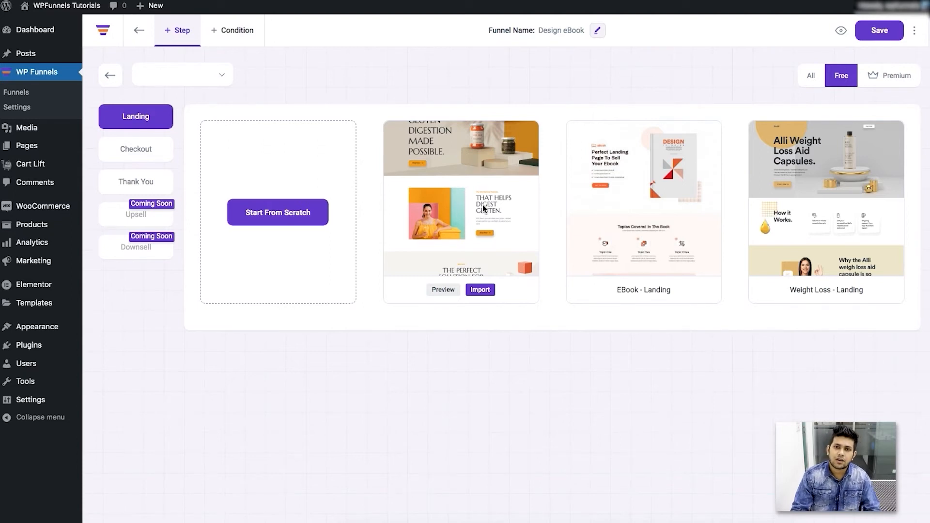
pyautogui.moveTo(478, 212)
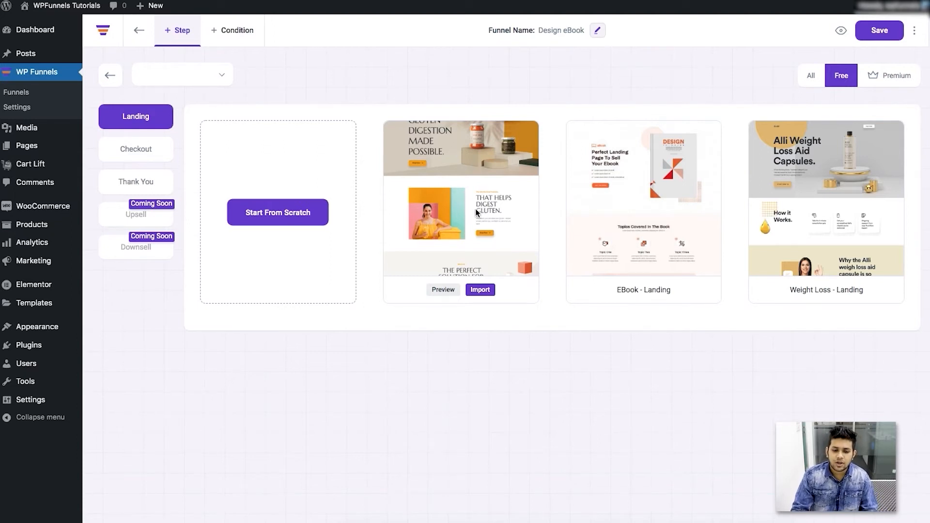
pyautogui.moveTo(312, 152)
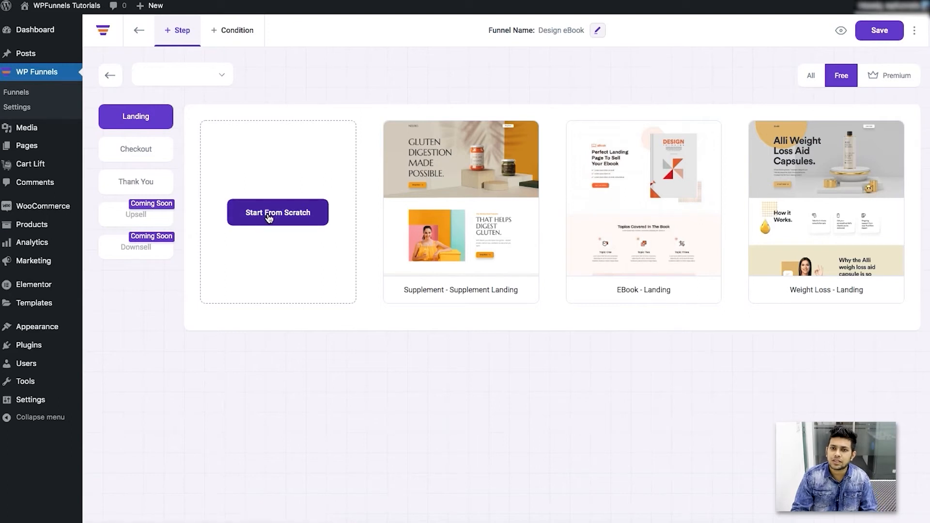
pyautogui.moveTo(141, 93)
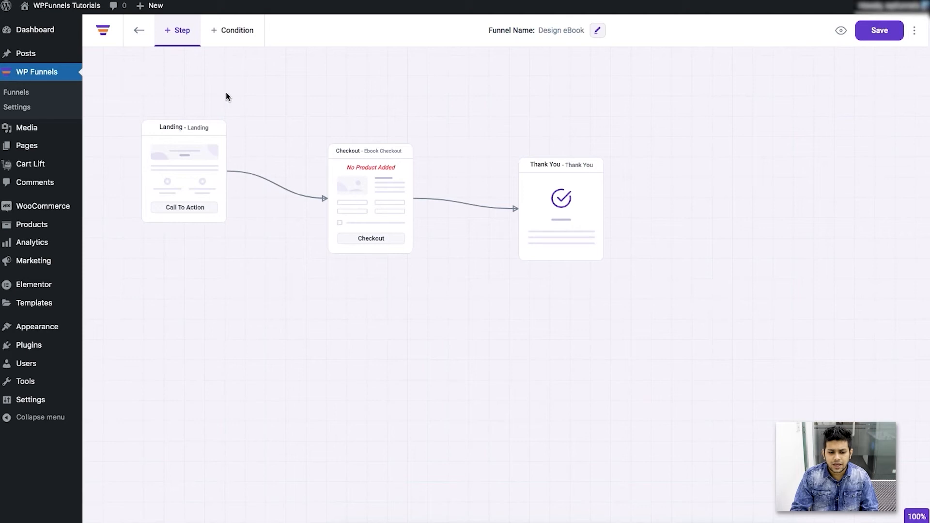
pyautogui.moveTo(481, 261)
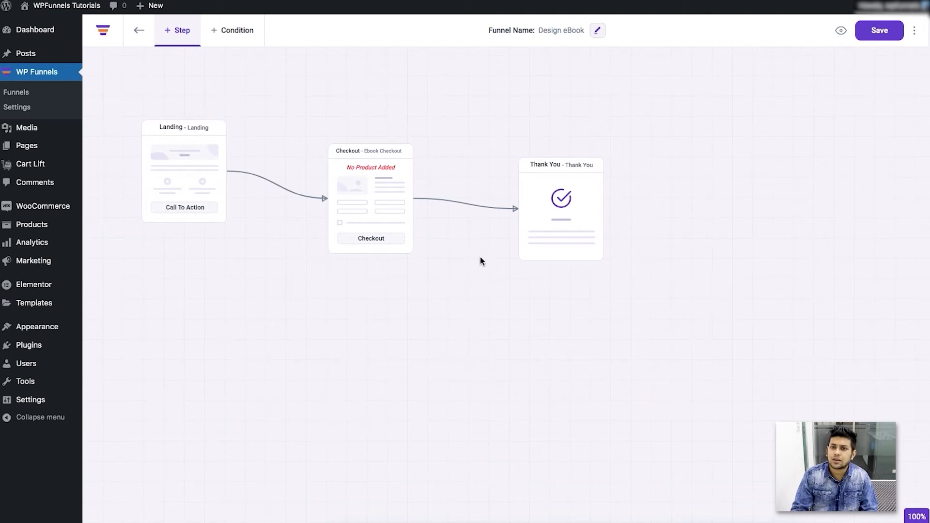
pyautogui.moveTo(279, 292)
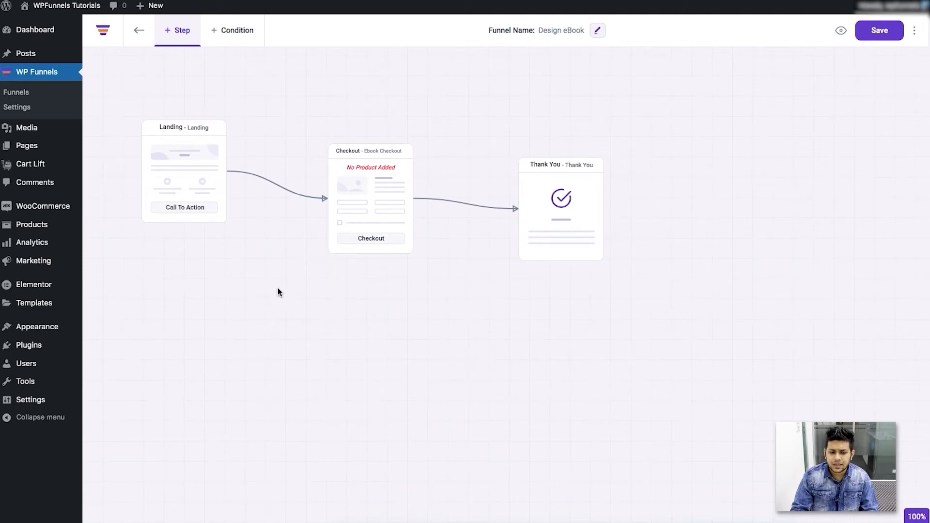
pyautogui.moveTo(228, 309)
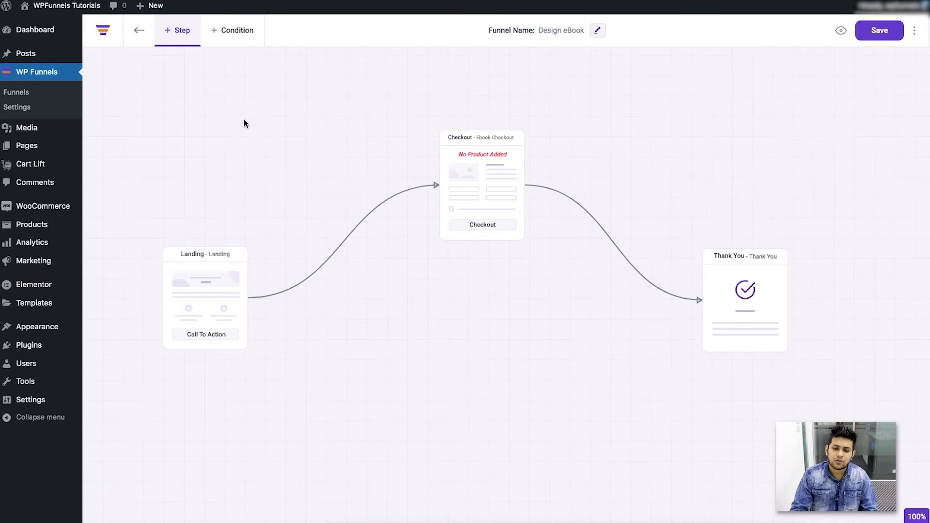
pyautogui.moveTo(549, 296)
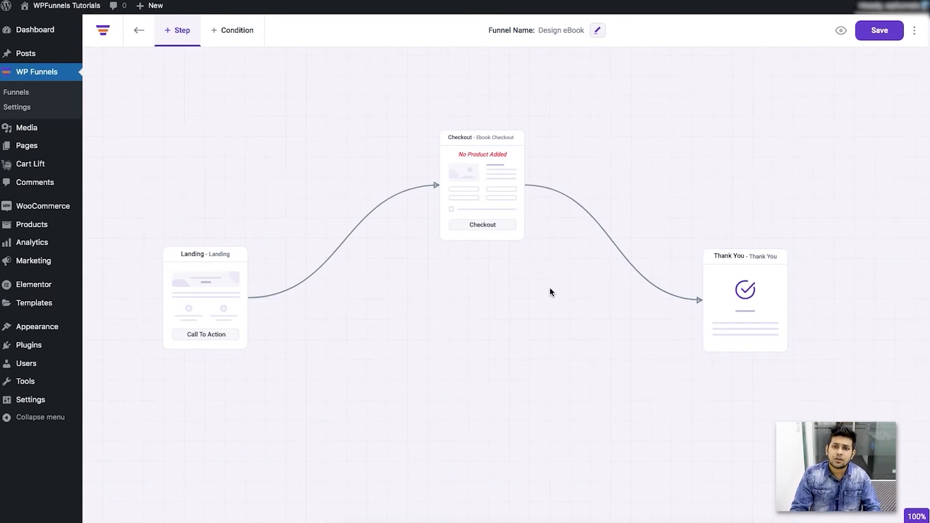
pyautogui.moveTo(480, 290)
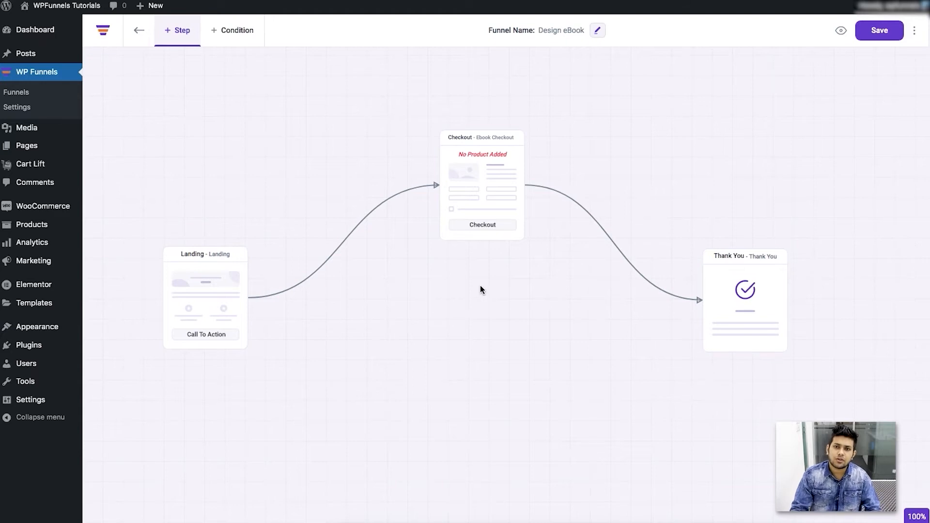
pyautogui.moveTo(558, 298)
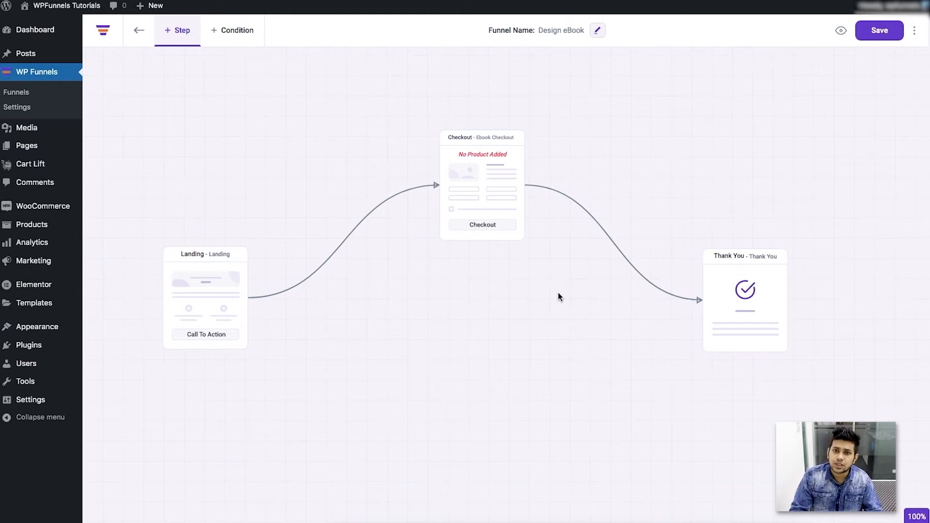
pyautogui.moveTo(356, 233)
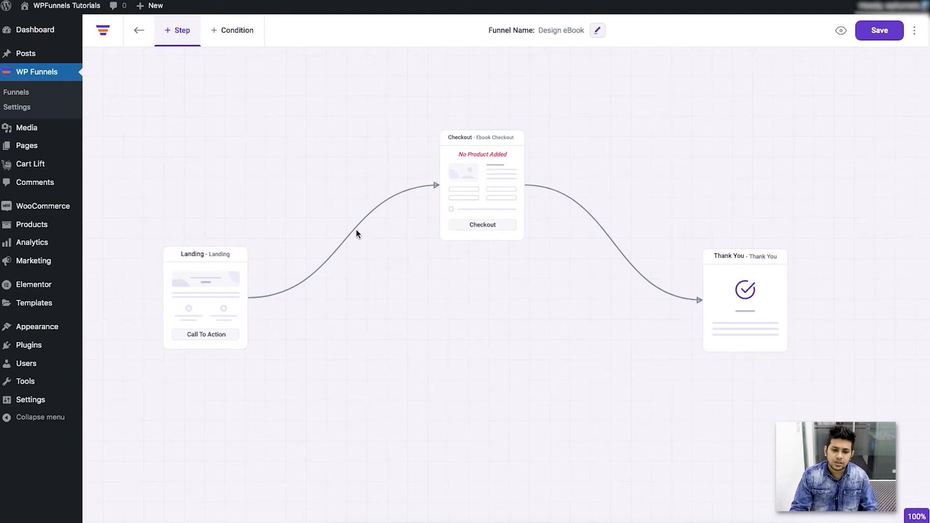
pyautogui.moveTo(420, 312)
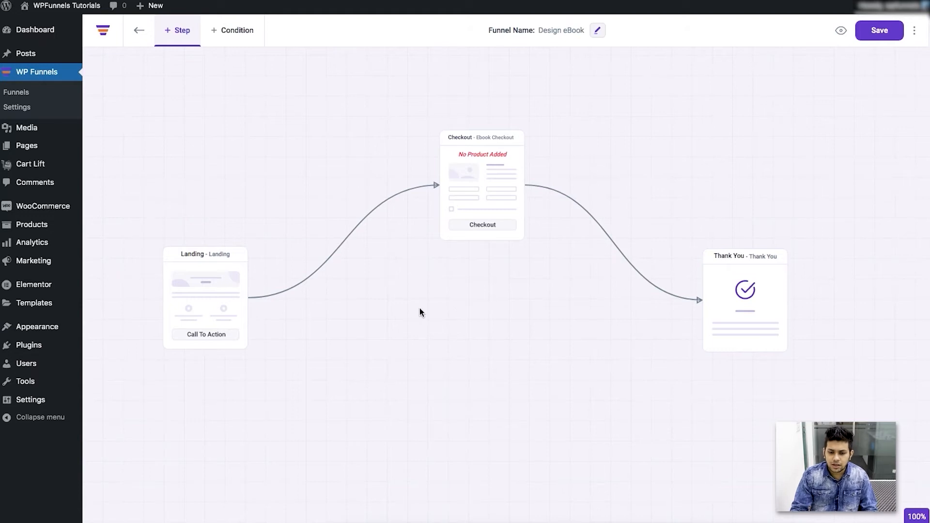
pyautogui.moveTo(727, 319)
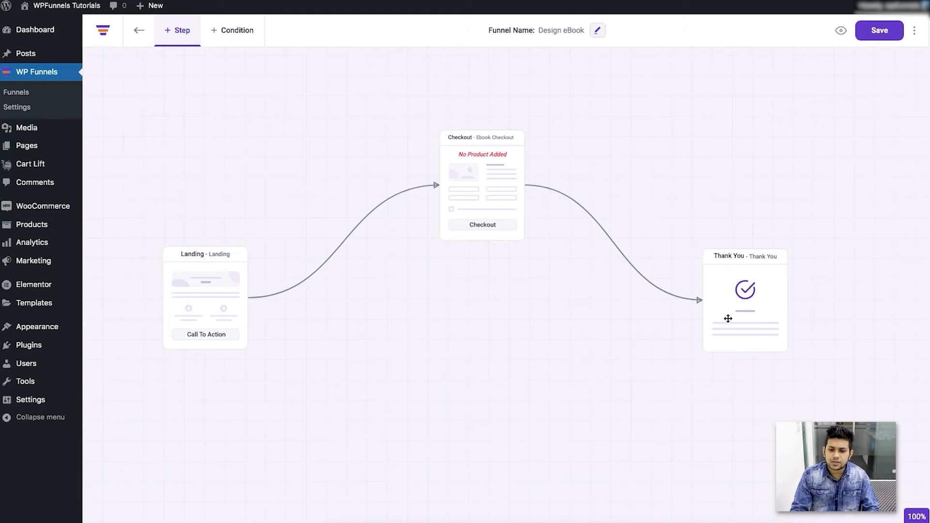
pyautogui.moveTo(636, 343)
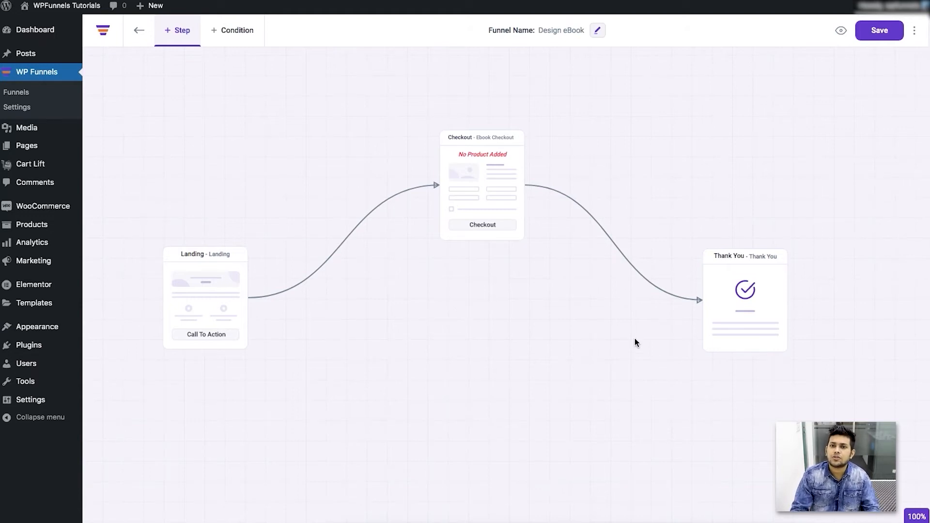
pyautogui.moveTo(442, 319)
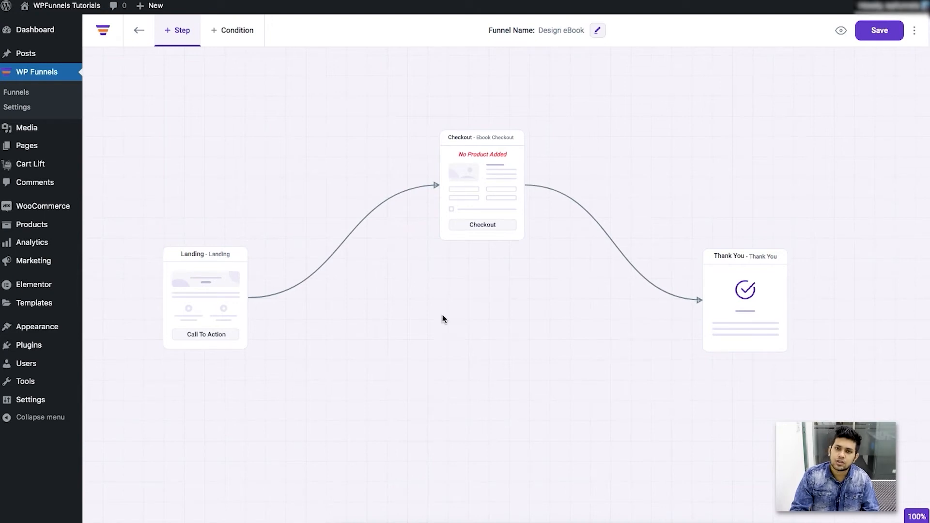
pyautogui.moveTo(449, 322)
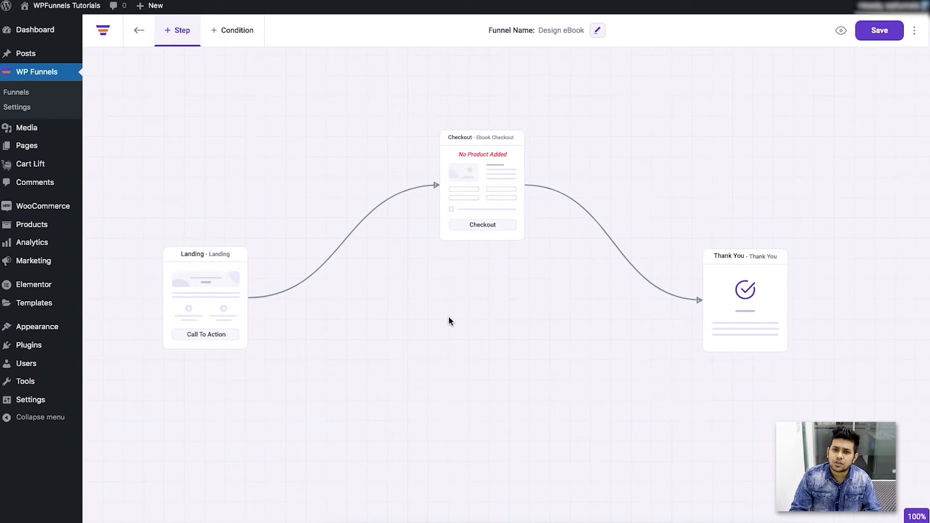
pyautogui.moveTo(197, 87)
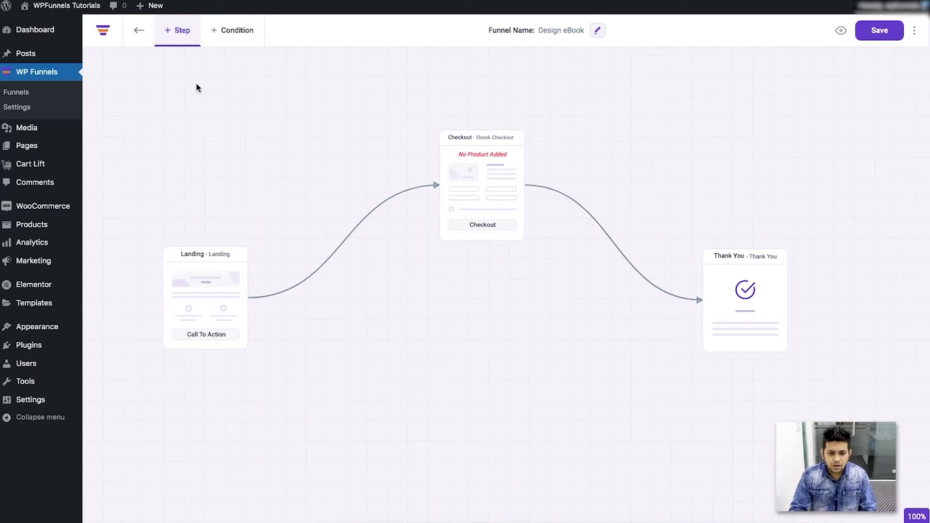
pyautogui.moveTo(222, 43)
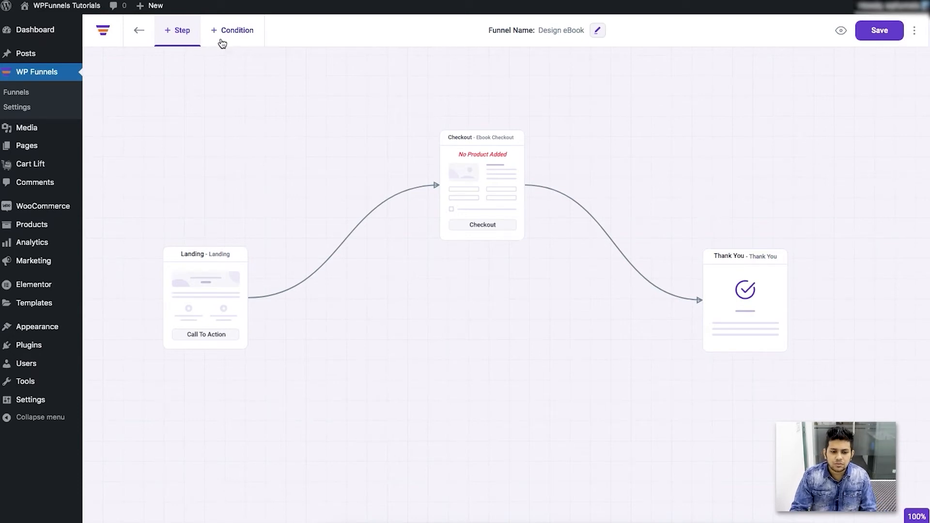
pyautogui.moveTo(237, 30)
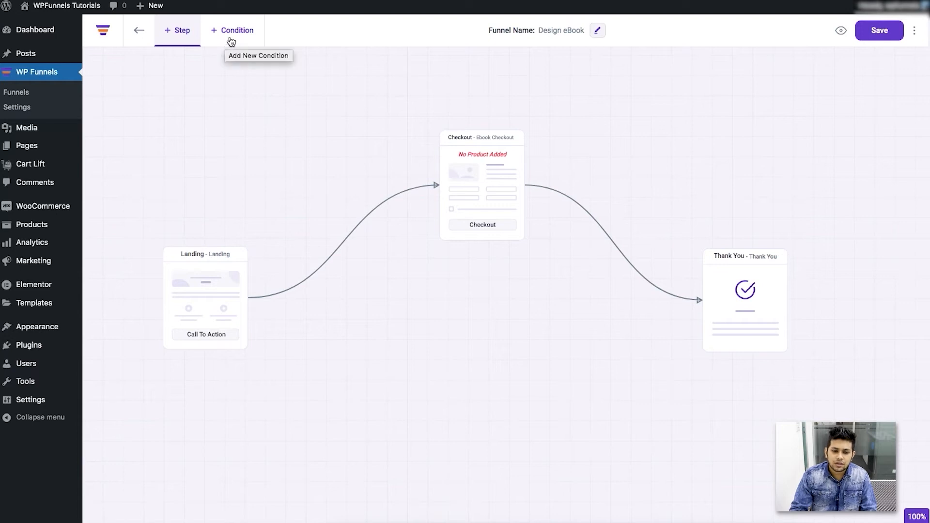
# - Add a condition to the funnel, then save the funnel
pyautogui.click(236, 30)
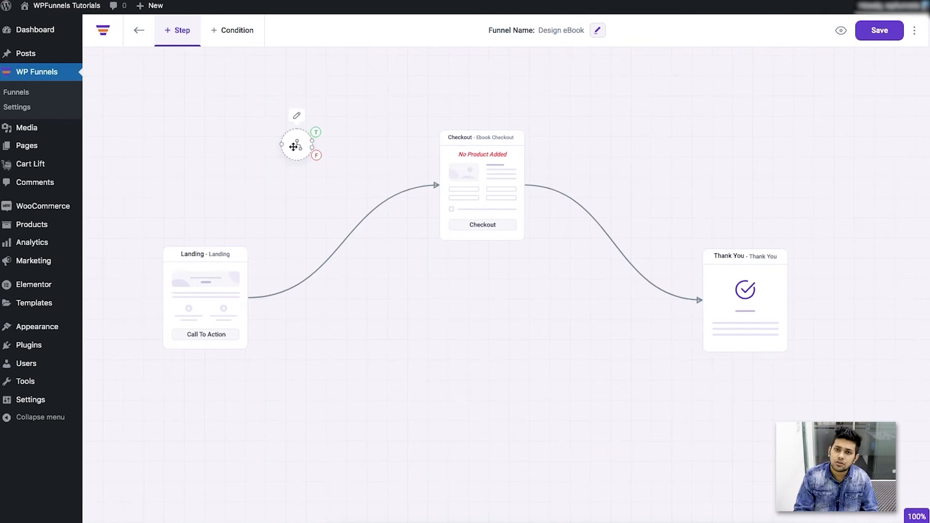
pyautogui.moveTo(286, 131)
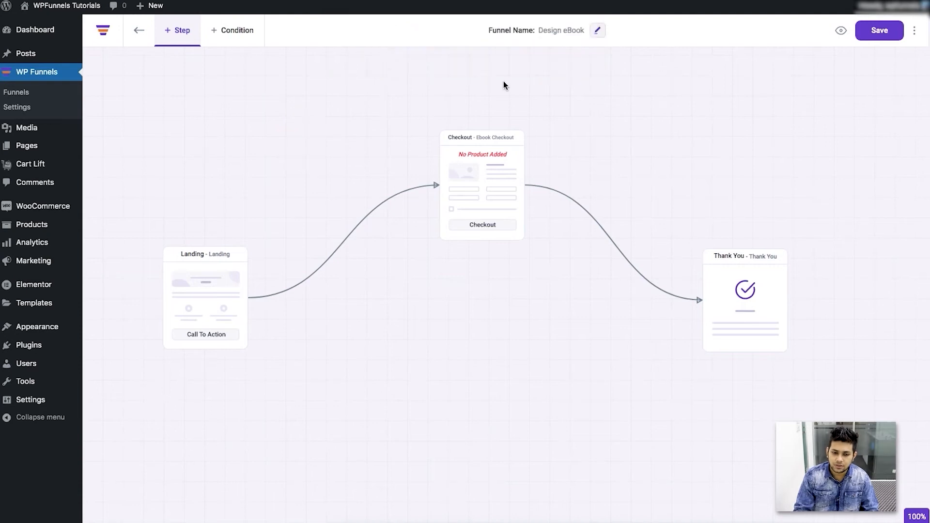
pyautogui.moveTo(615, 96)
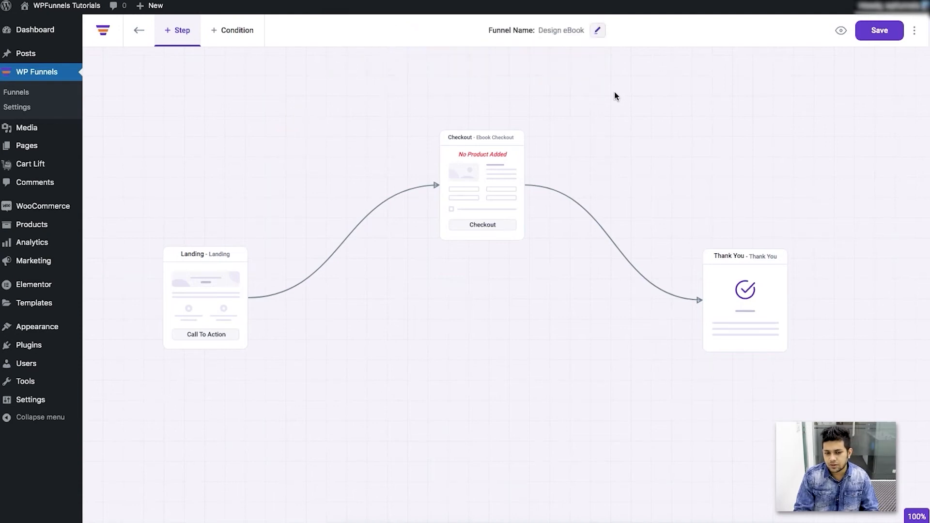
pyautogui.moveTo(840, 30)
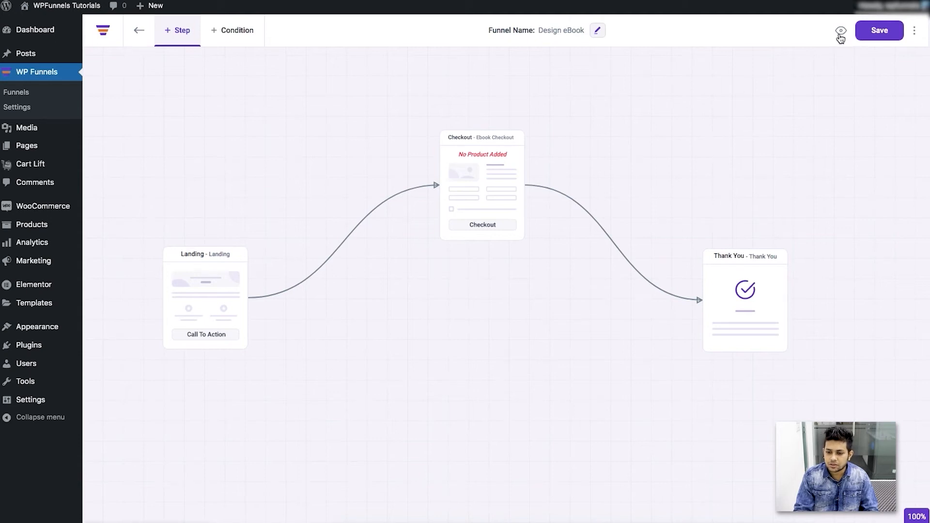
pyautogui.click(879, 30)
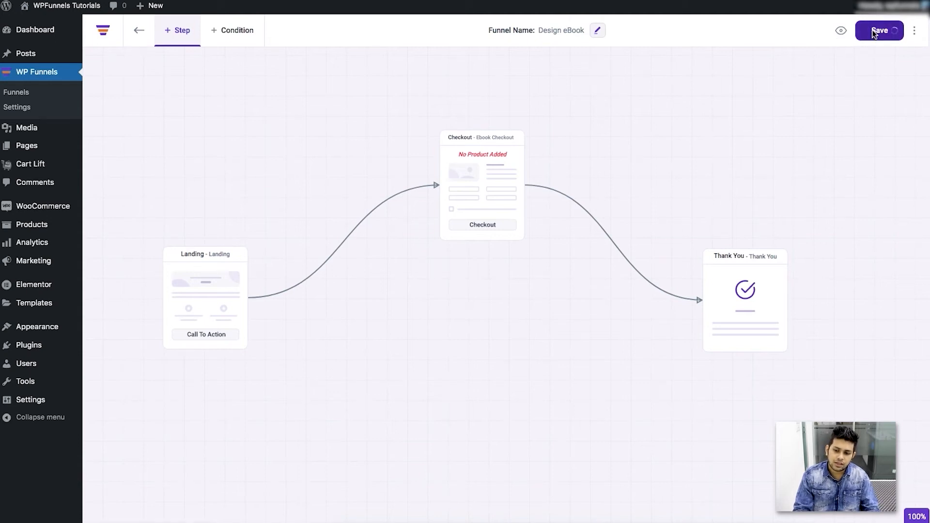
pyautogui.click(880, 30)
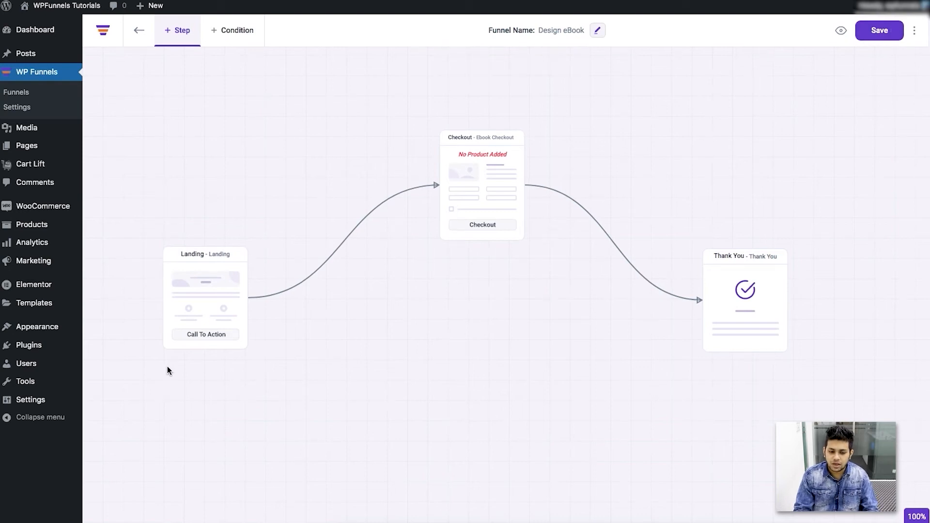
pyautogui.click(206, 297)
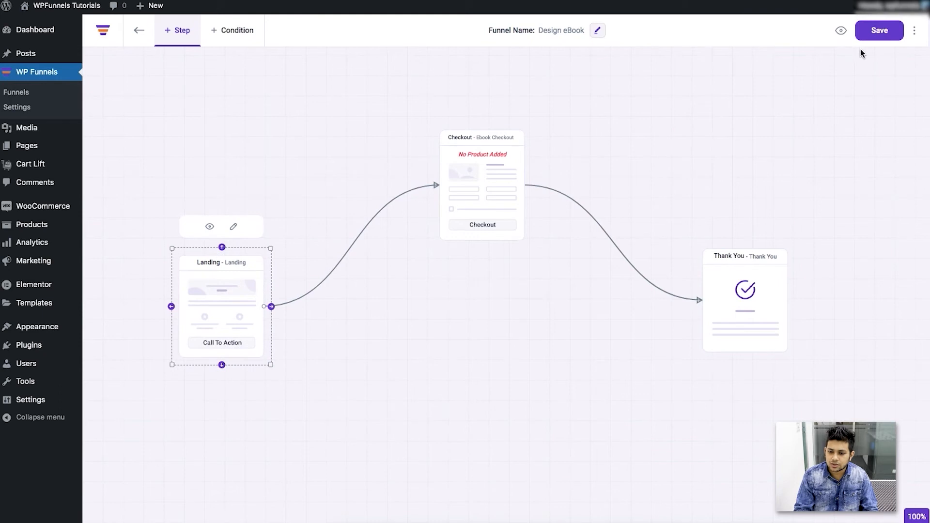
pyautogui.moveTo(580, 236)
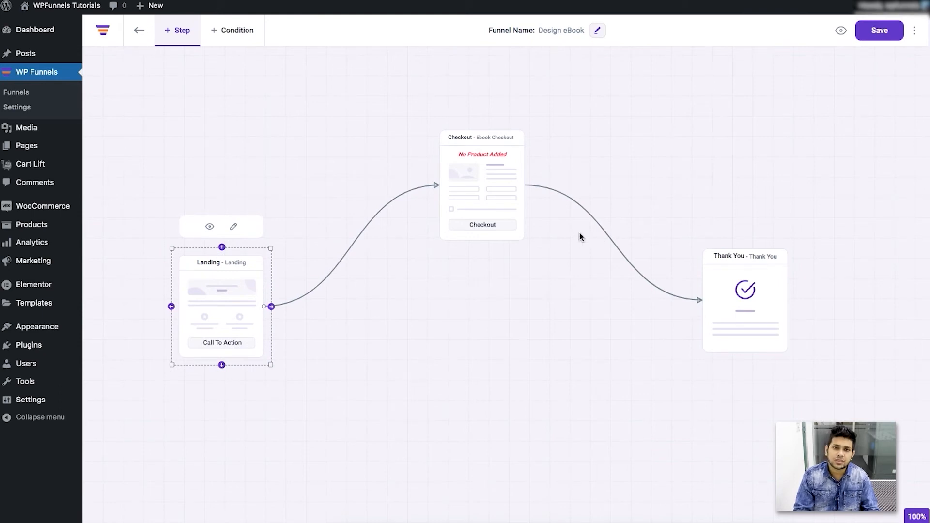
pyautogui.moveTo(917, 32)
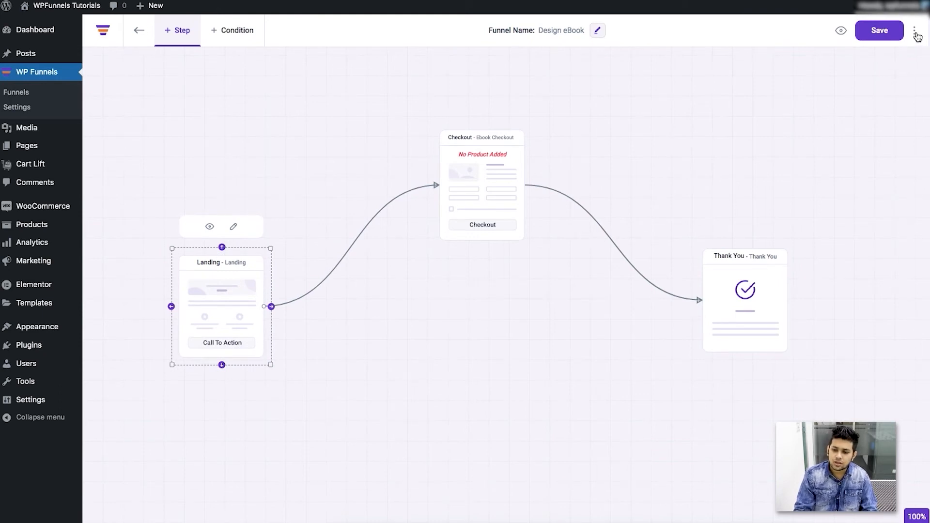
pyautogui.click(914, 30)
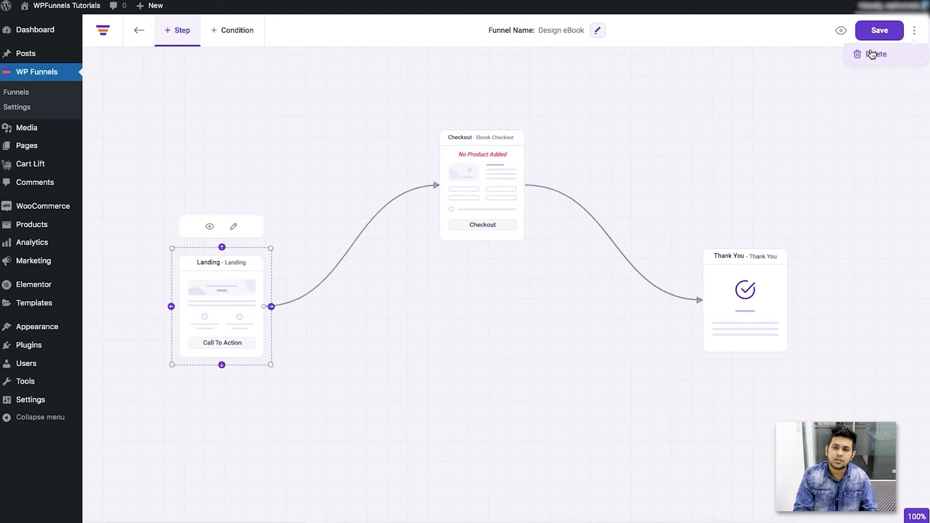
pyautogui.moveTo(666, 153)
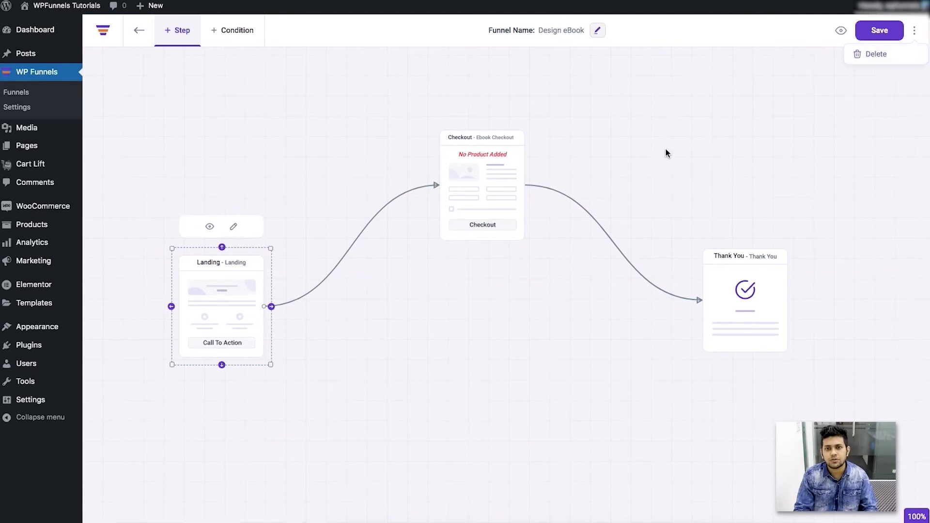
pyautogui.click(689, 109)
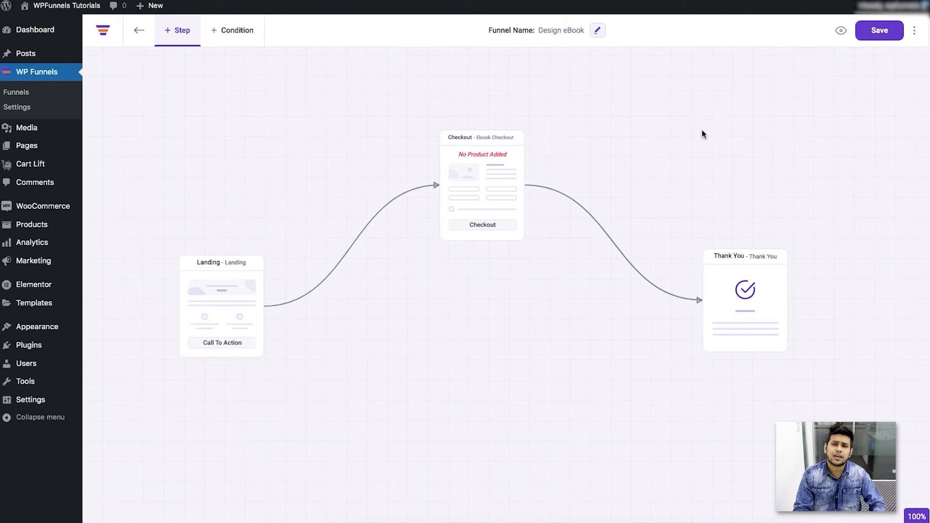
pyautogui.click(914, 30)
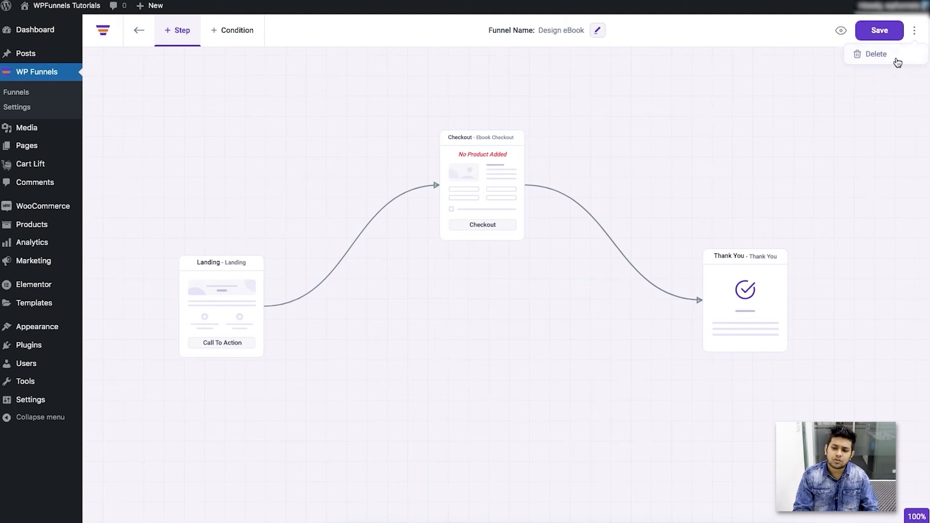
pyautogui.click(723, 146)
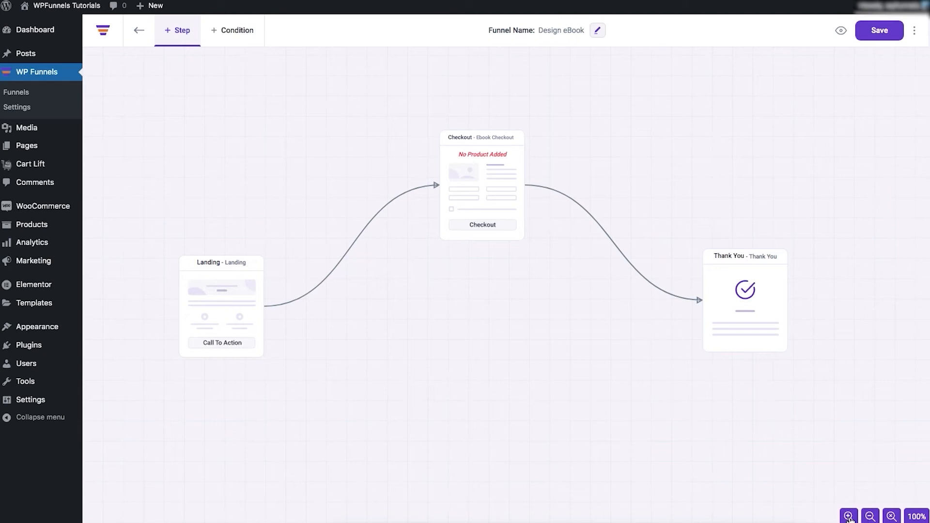
pyautogui.click(847, 516)
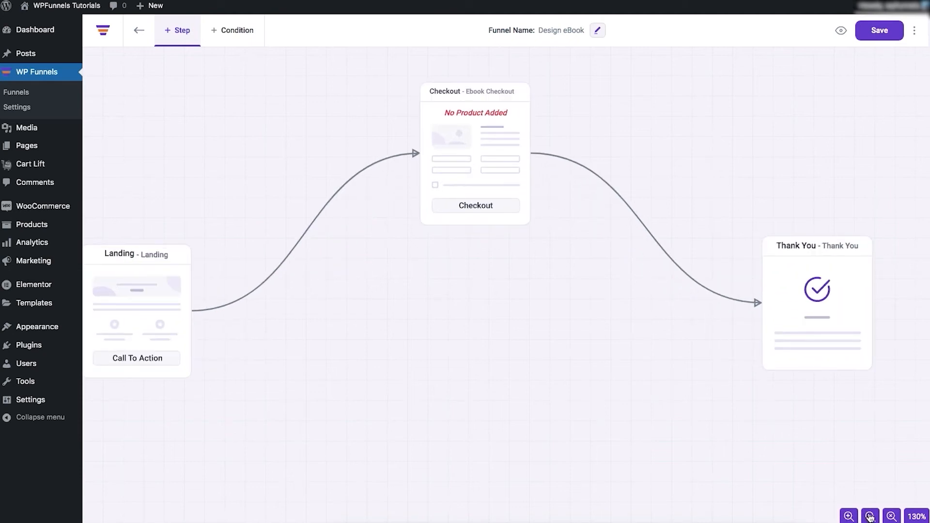
pyautogui.click(869, 515)
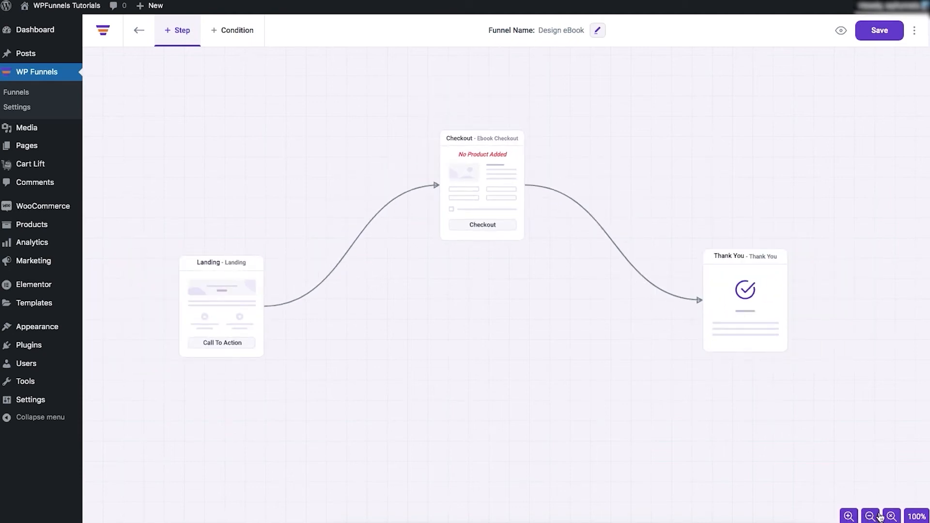
pyautogui.click(872, 515)
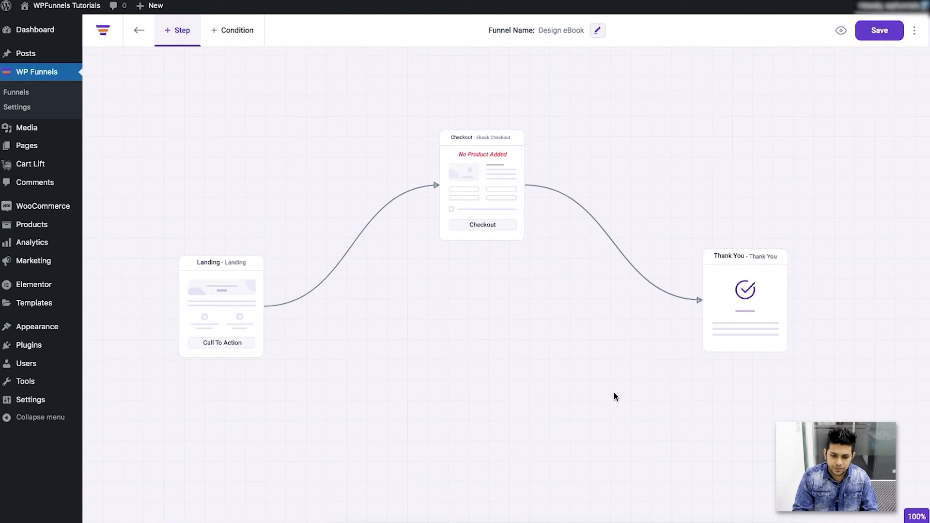
pyautogui.moveTo(447, 370)
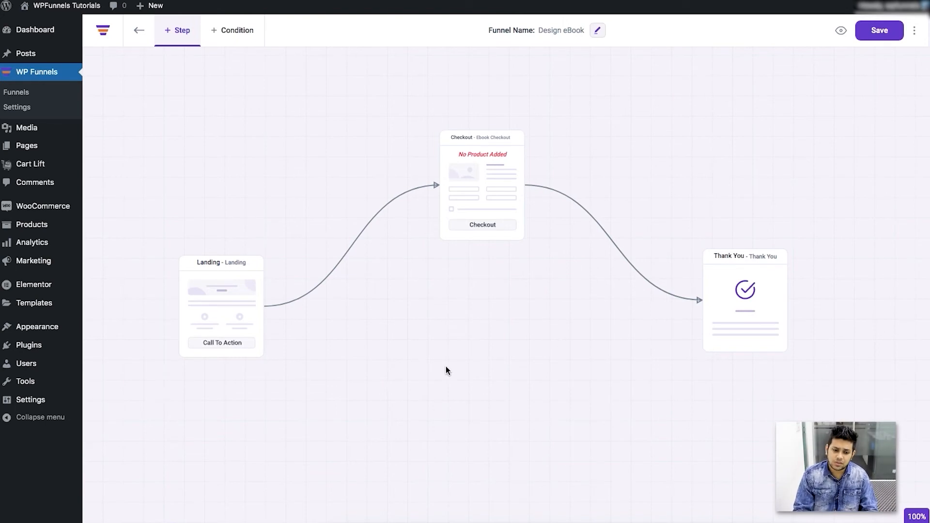
pyautogui.moveTo(299, 323)
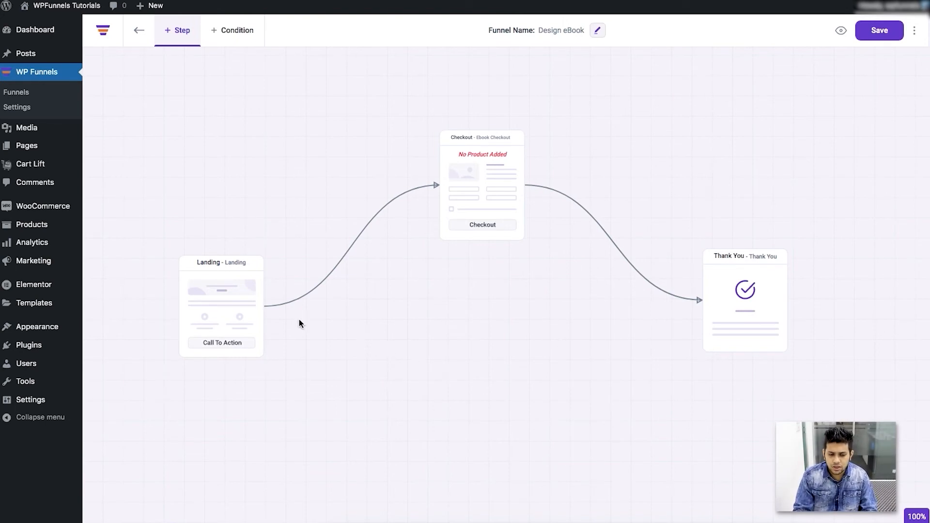
# - Select the Landing step node on the funnel canvas
pyautogui.click(221, 302)
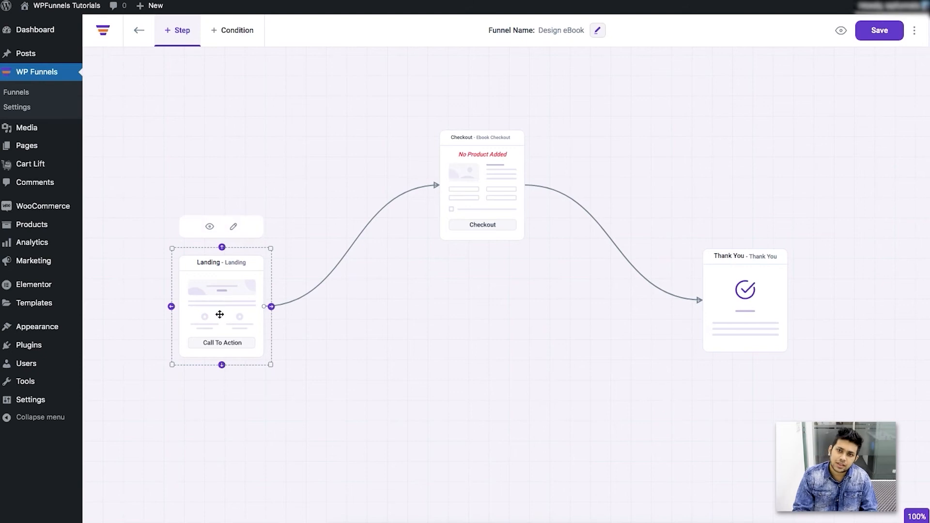
pyautogui.moveTo(221, 230)
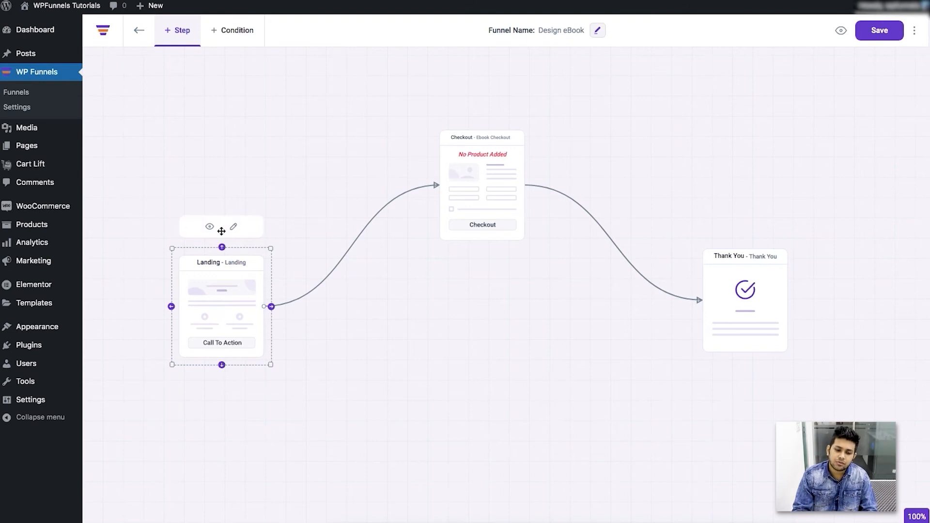
pyautogui.moveTo(223, 304)
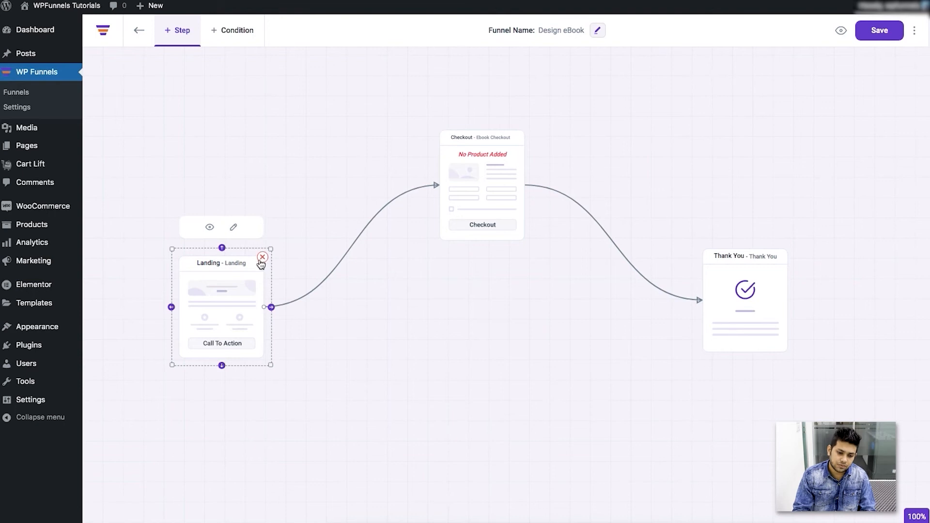
pyautogui.moveTo(345, 278)
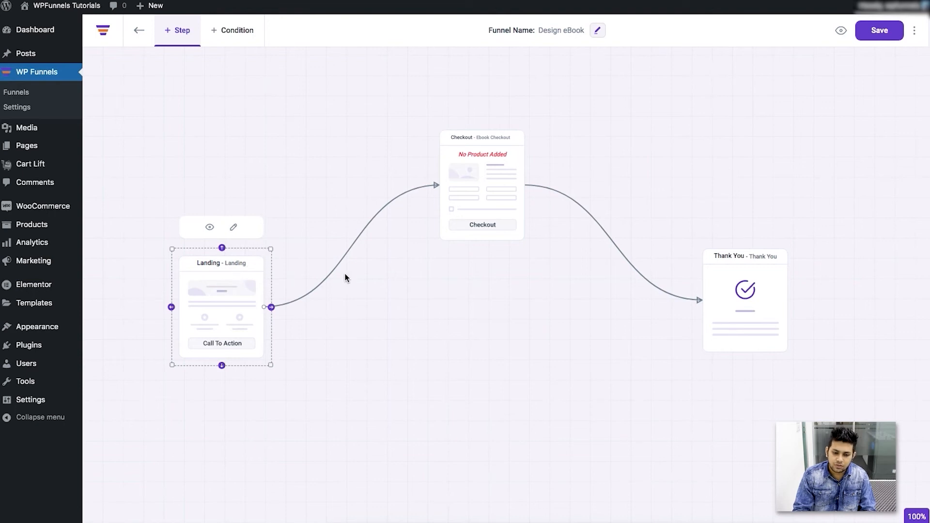
pyautogui.moveTo(380, 226)
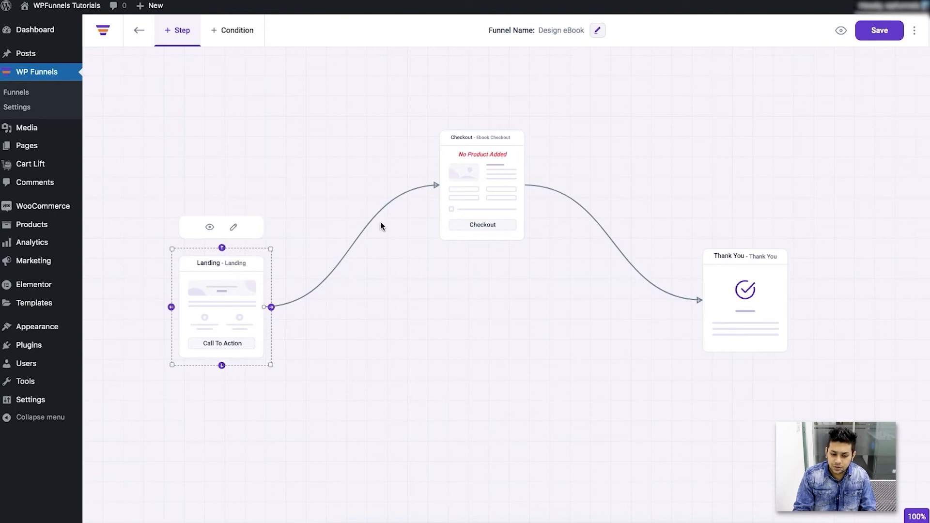
pyautogui.moveTo(446, 230)
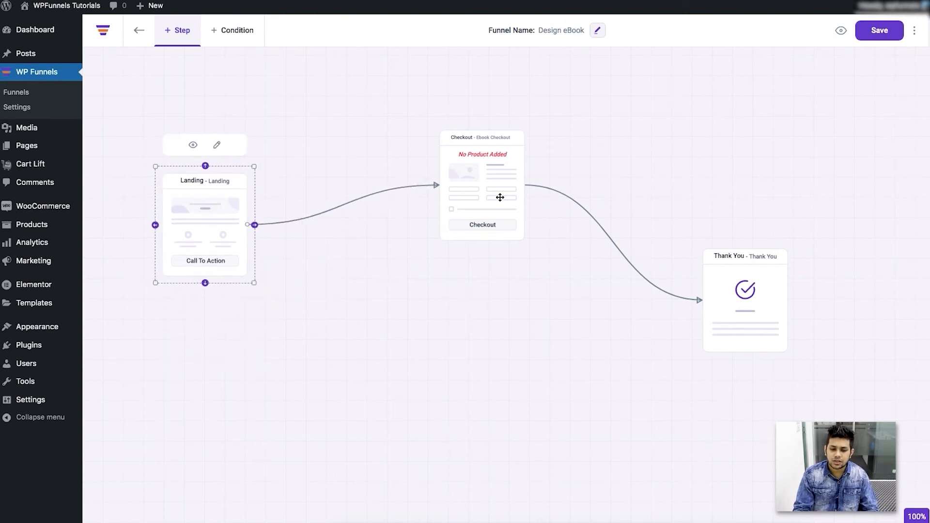
pyautogui.moveTo(423, 195)
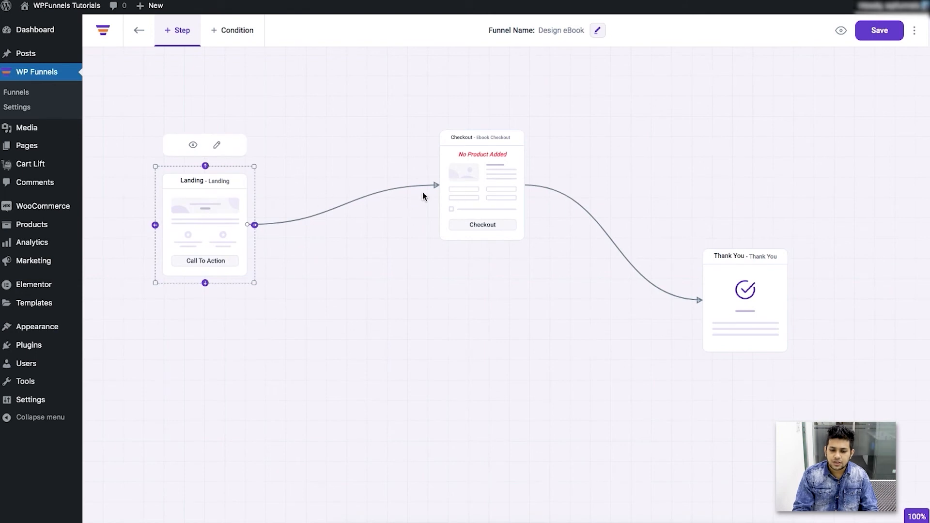
pyautogui.moveTo(469, 188)
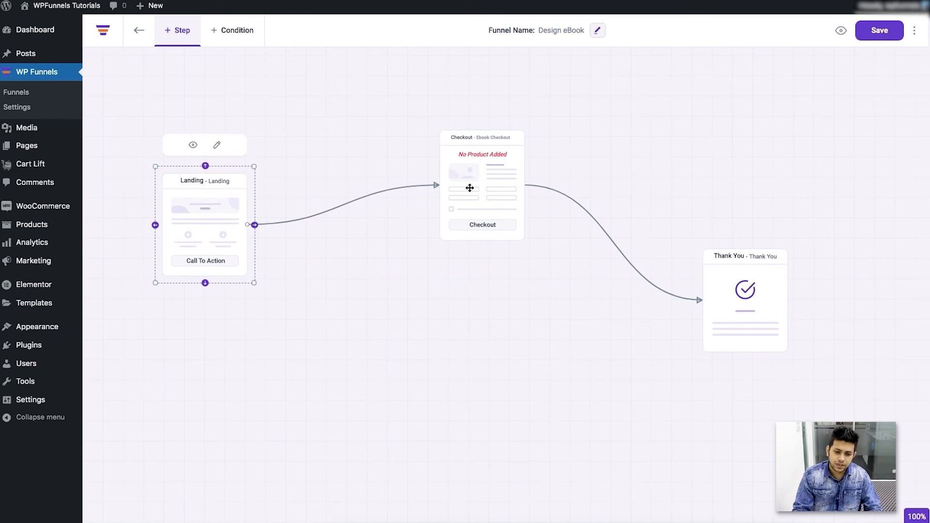
pyautogui.moveTo(343, 211)
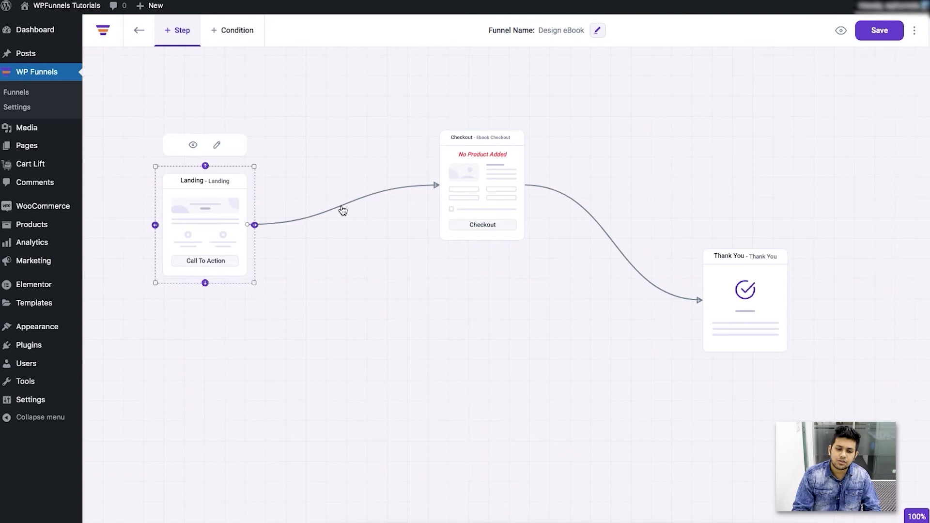
# - Delete the Landing-to-Checkout connector and begin a new link from Landing's handle
pyautogui.click(343, 209)
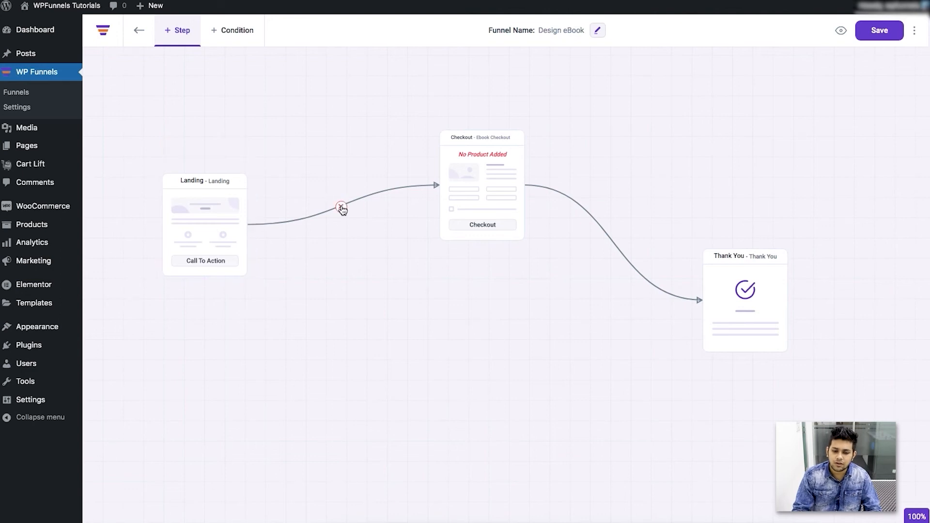
pyautogui.moveTo(341, 211)
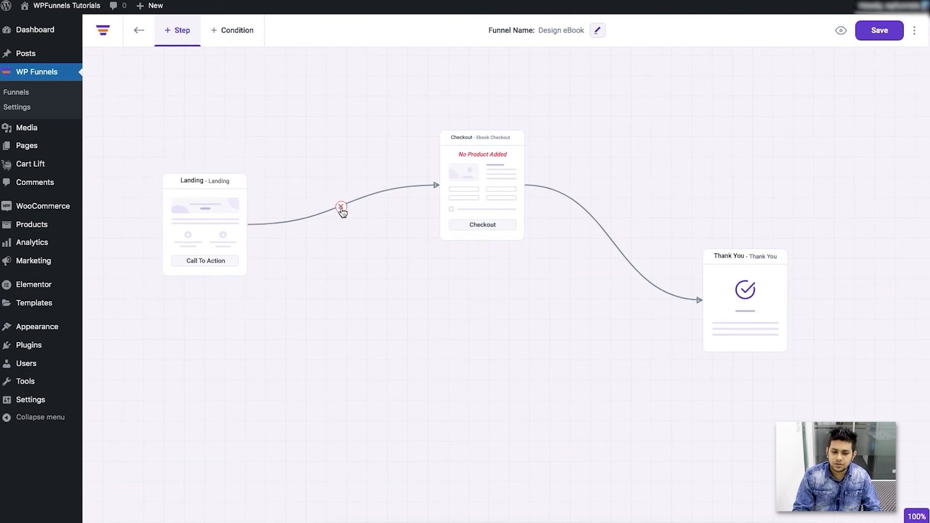
pyautogui.click(340, 207)
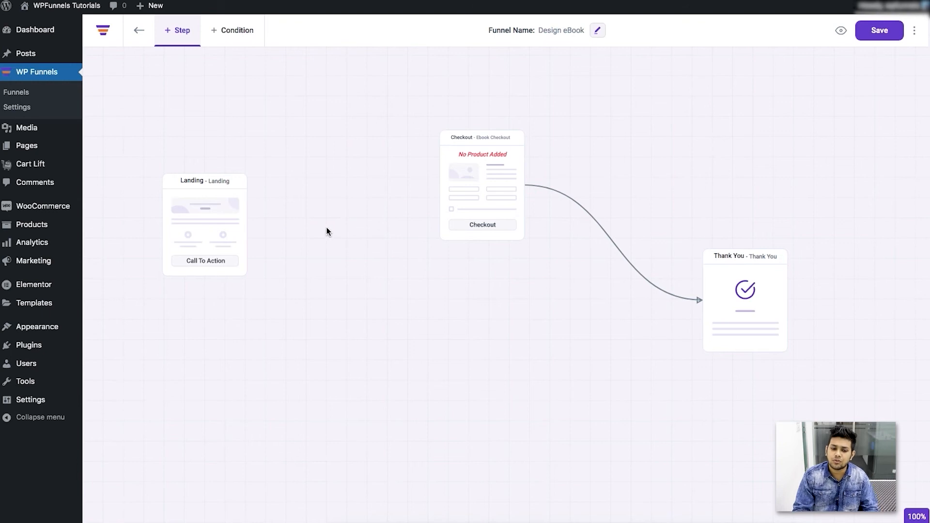
pyautogui.moveTo(205, 246)
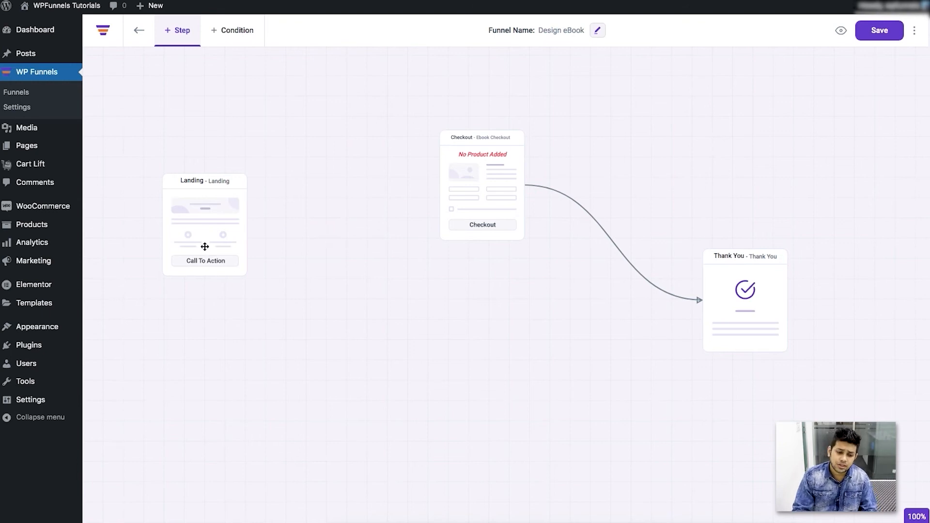
pyautogui.click(205, 223)
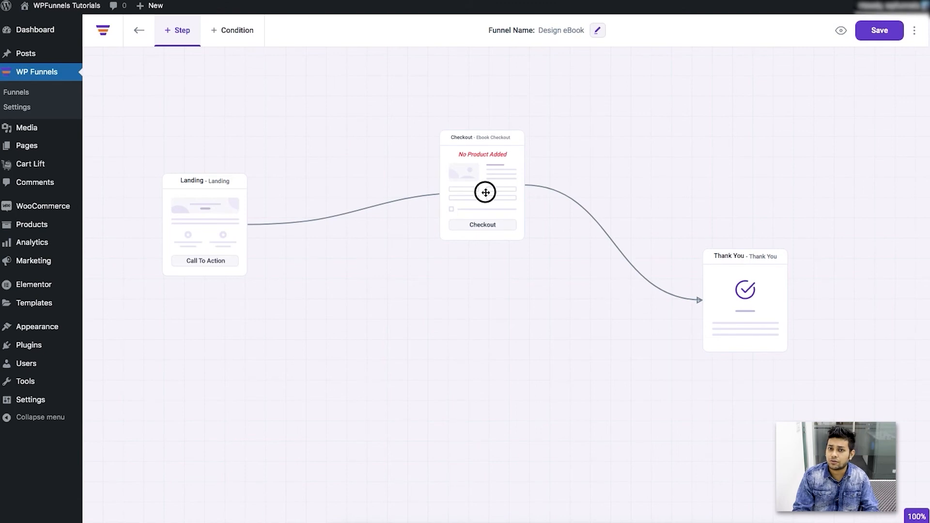
pyautogui.moveTo(478, 177)
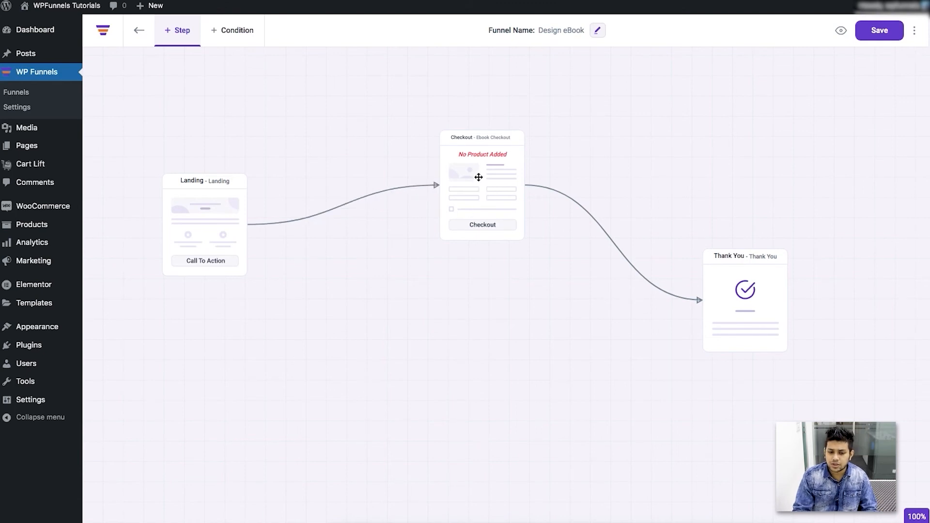
pyautogui.moveTo(493, 200)
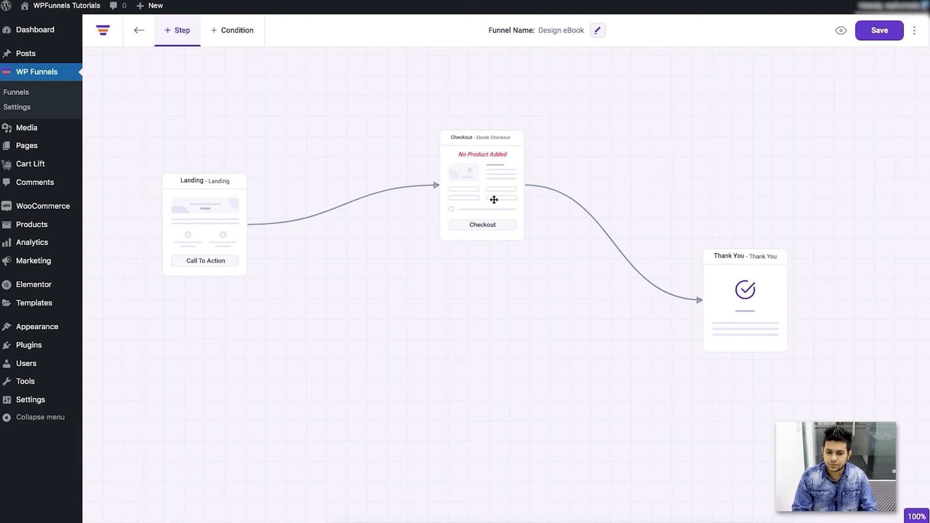
pyautogui.moveTo(202, 217)
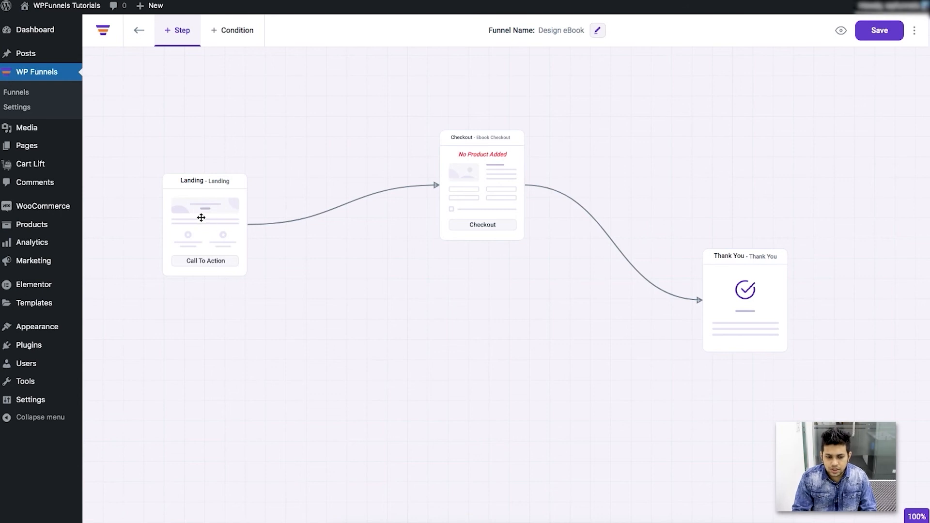
# - Select the Landing node to reveal its eye and pencil toolbar
pyautogui.click(201, 217)
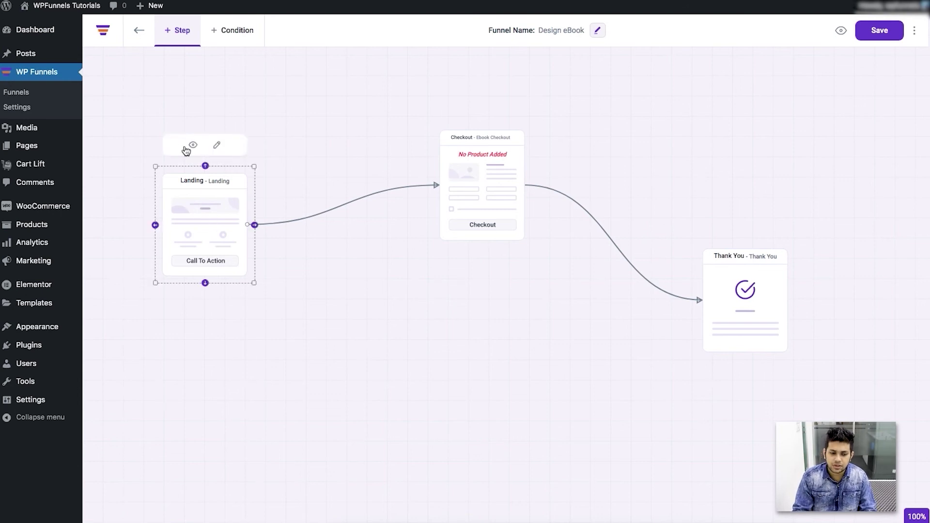
pyautogui.moveTo(203, 227)
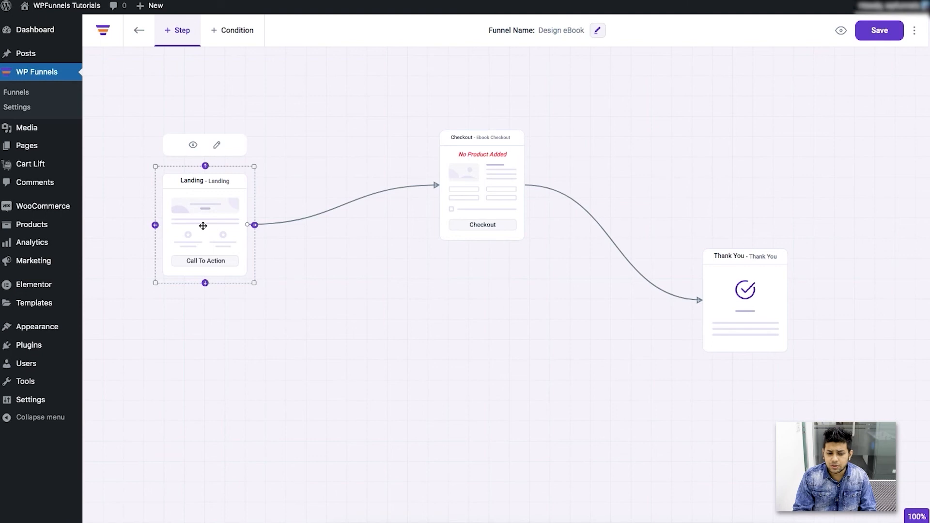
pyautogui.moveTo(216, 199)
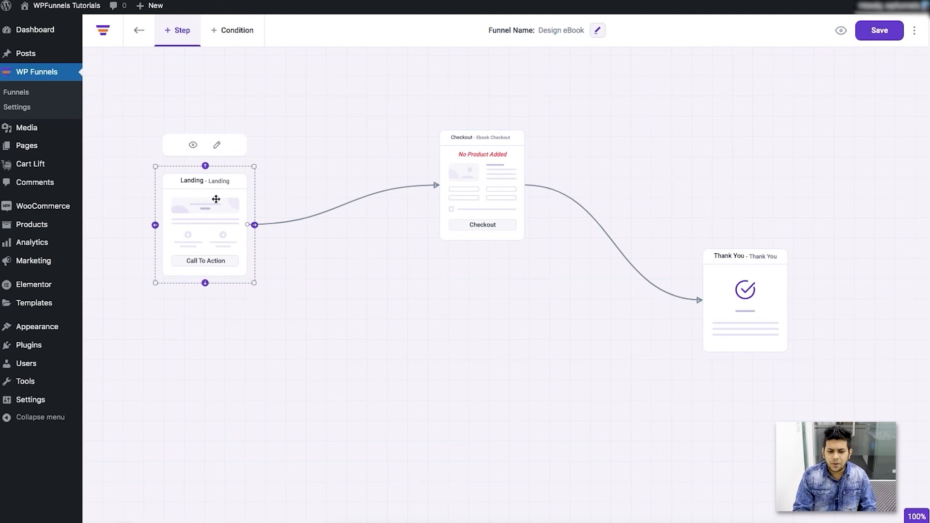
pyautogui.moveTo(220, 159)
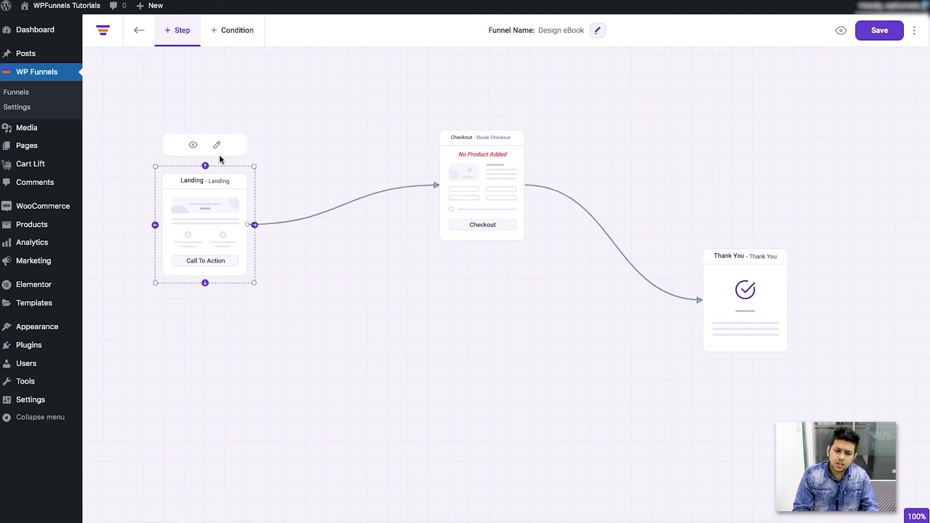
pyautogui.moveTo(221, 154)
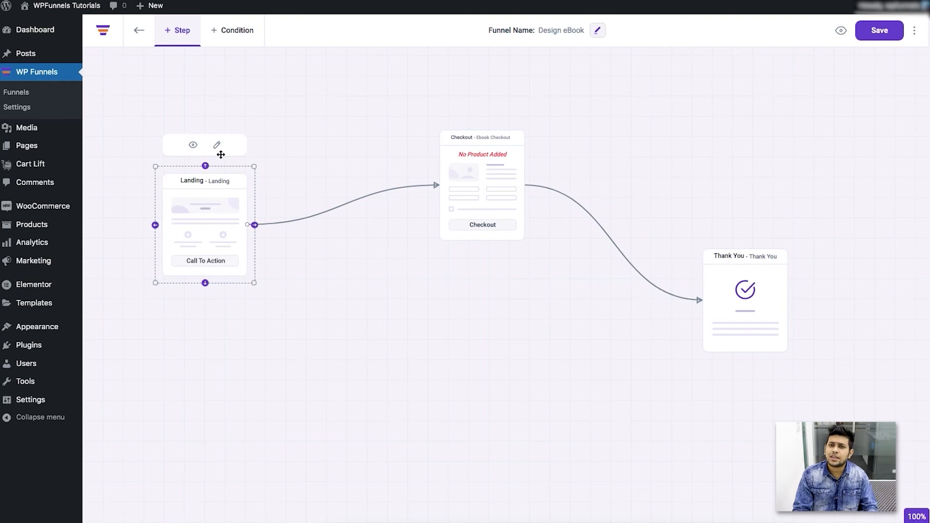
pyautogui.moveTo(217, 174)
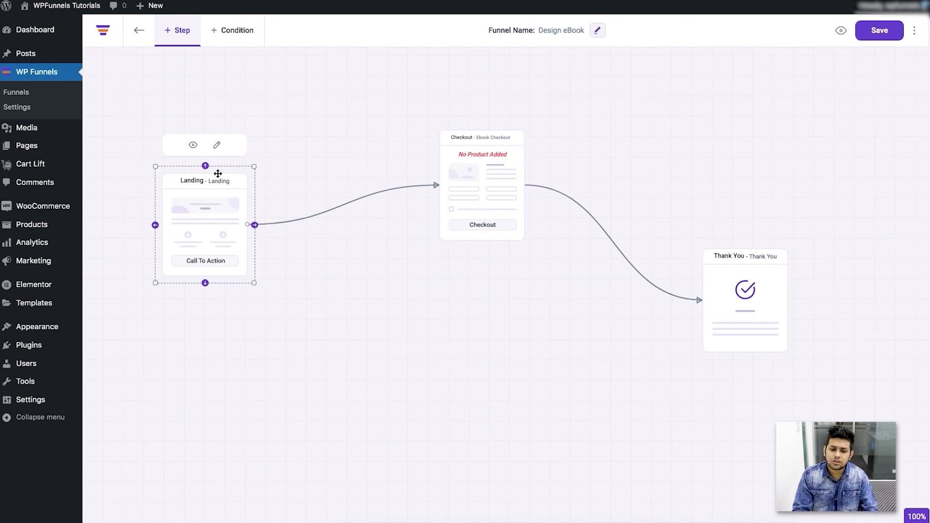
pyautogui.moveTo(215, 190)
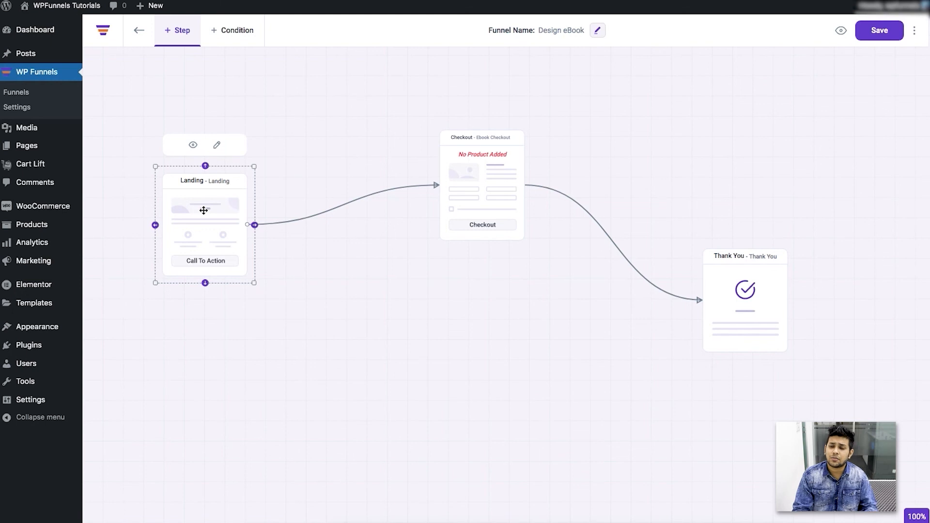
pyautogui.moveTo(475, 164)
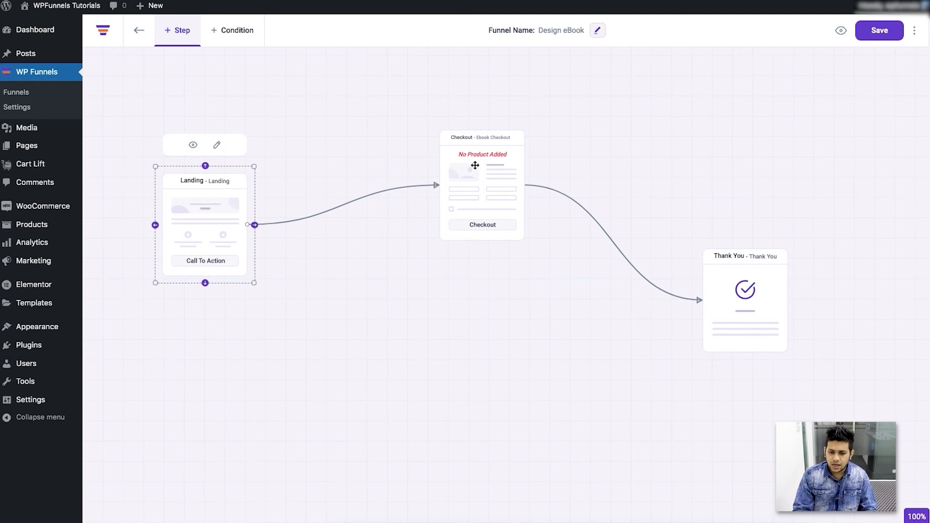
# - Select the Checkout node to reveal its gear, eye and pencil toolbar
pyautogui.click(481, 180)
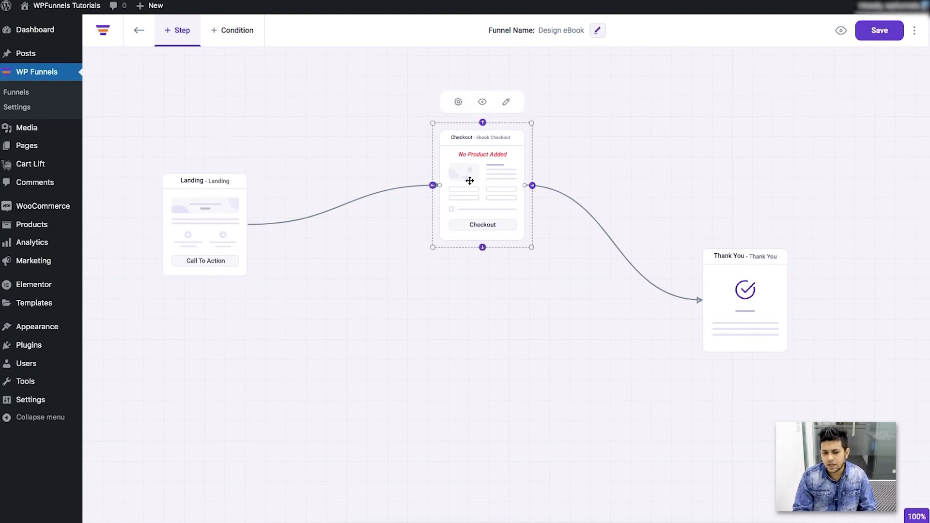
pyautogui.moveTo(459, 102)
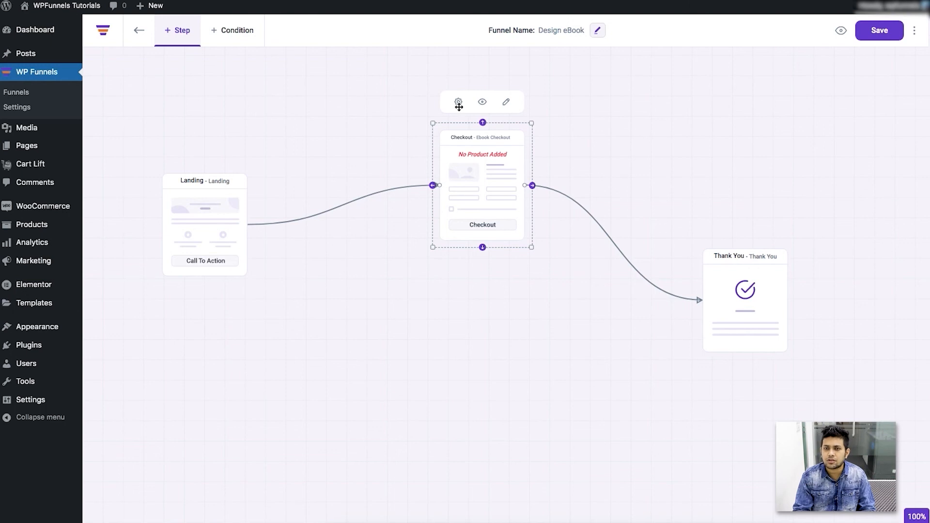
pyautogui.moveTo(465, 175)
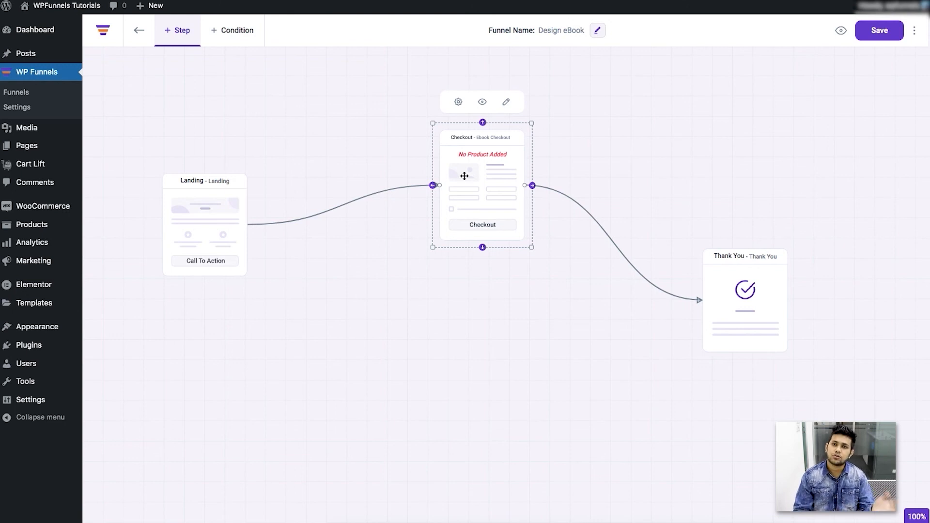
pyautogui.moveTo(486, 180)
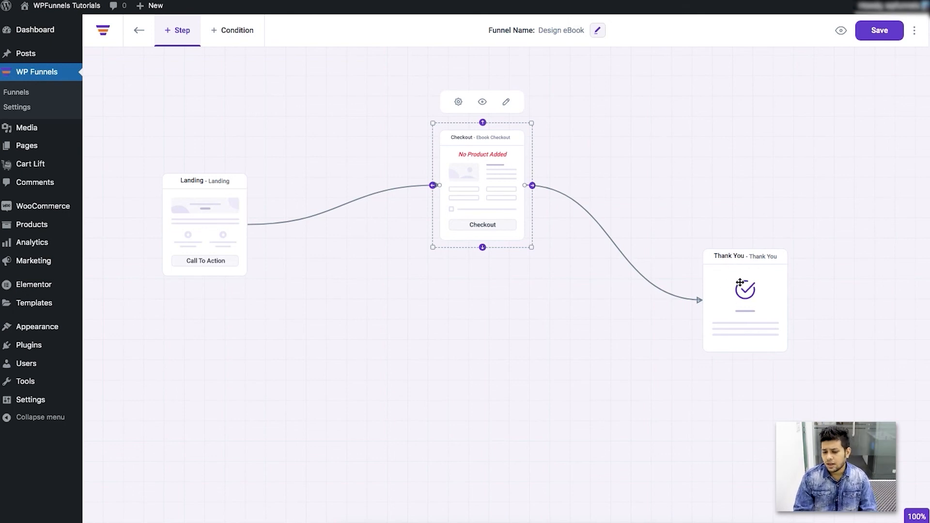
pyautogui.click(745, 299)
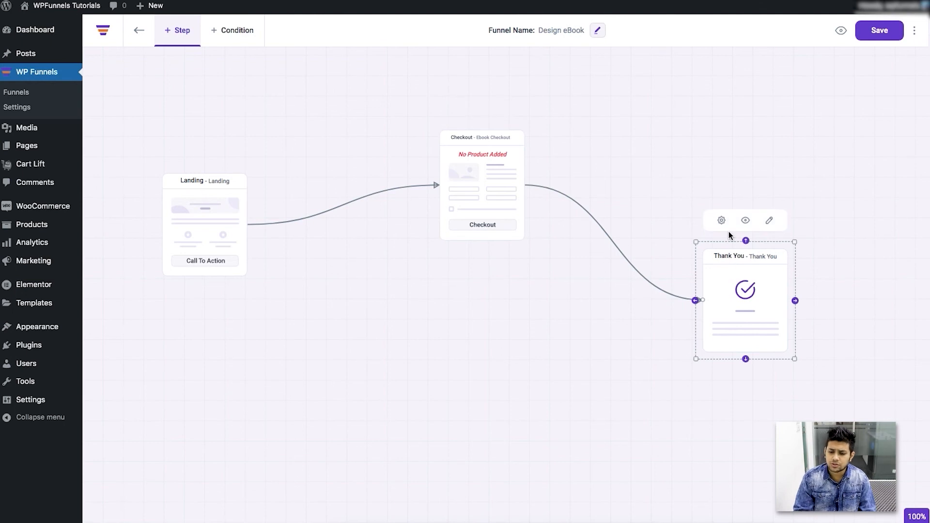
pyautogui.moveTo(721, 224)
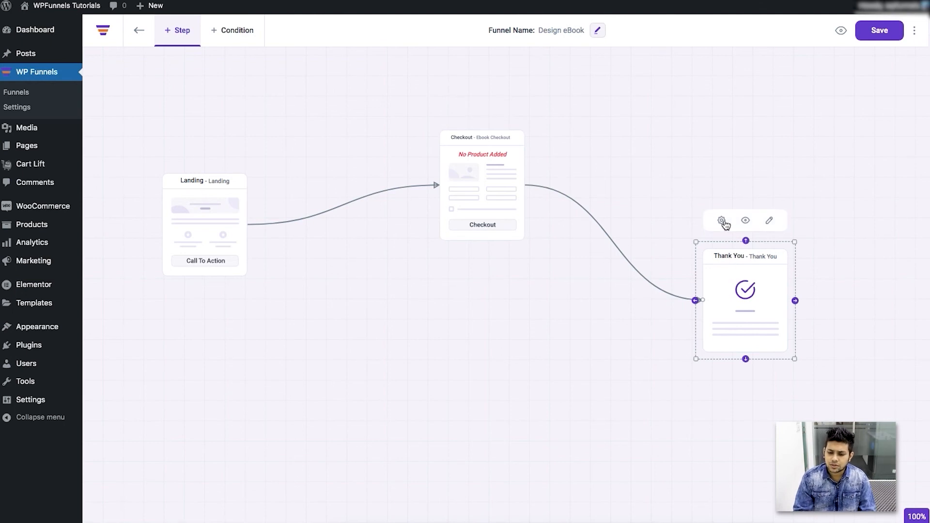
pyautogui.moveTo(741, 284)
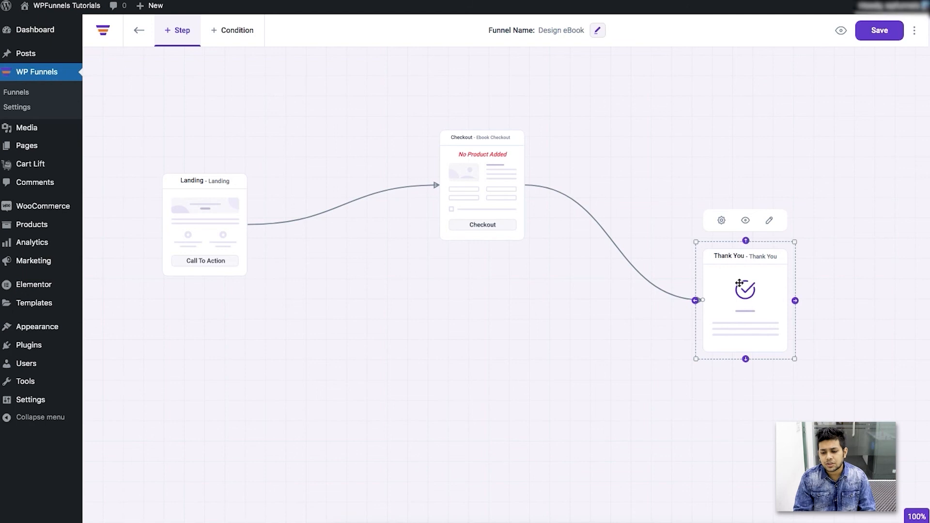
pyautogui.moveTo(734, 290)
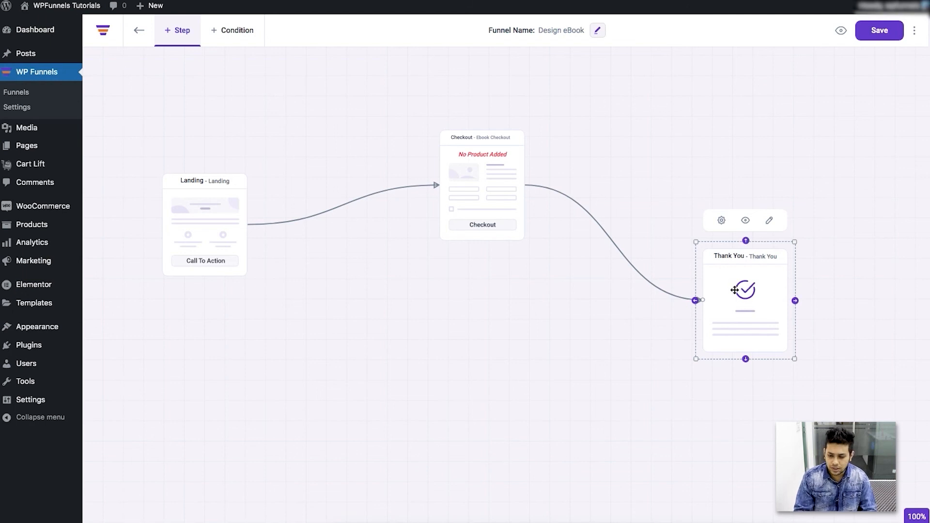
pyautogui.click(468, 388)
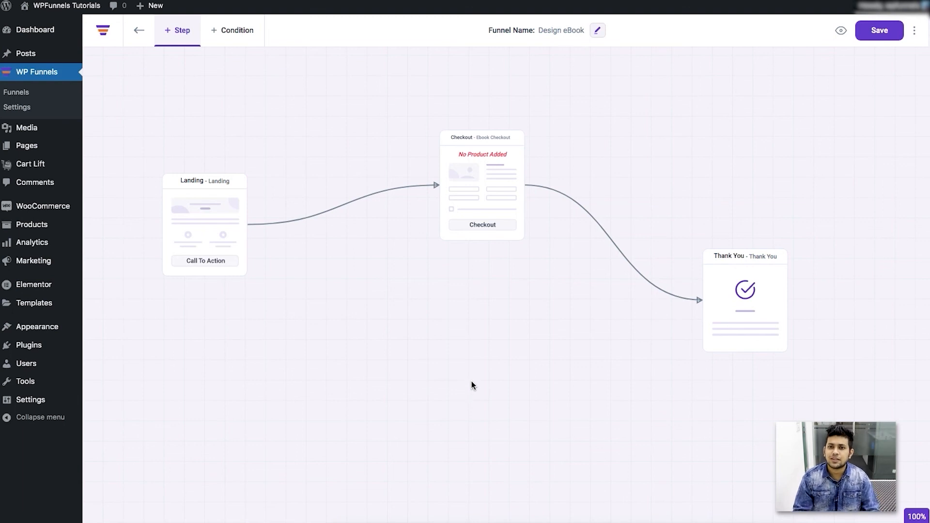
pyautogui.moveTo(459, 394)
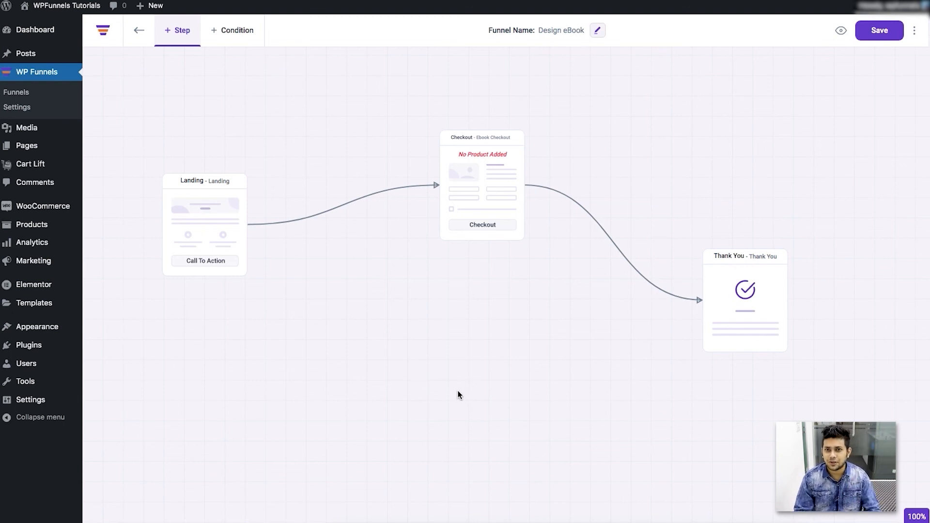